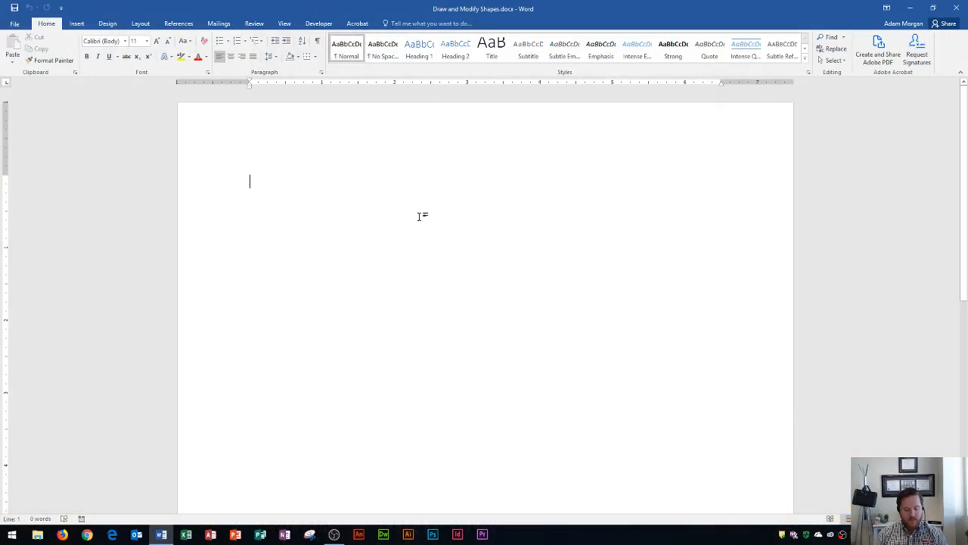
{"action": "mouse_move", "coordinate": [290, 144]}
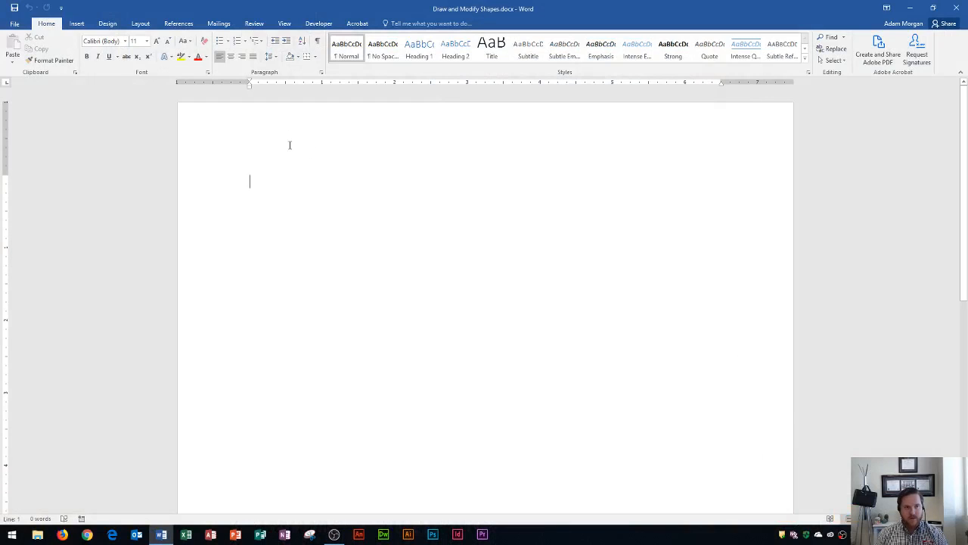
Switch the ribbon to the Insert commands in the blank document.
{"action": "left_click", "coordinate": [76, 23]}
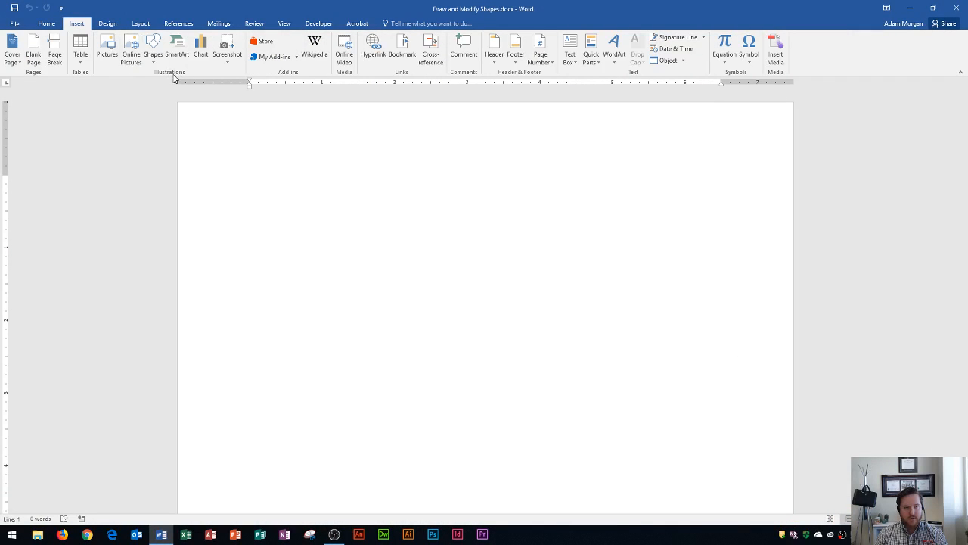
{"action": "mouse_move", "coordinate": [153, 45]}
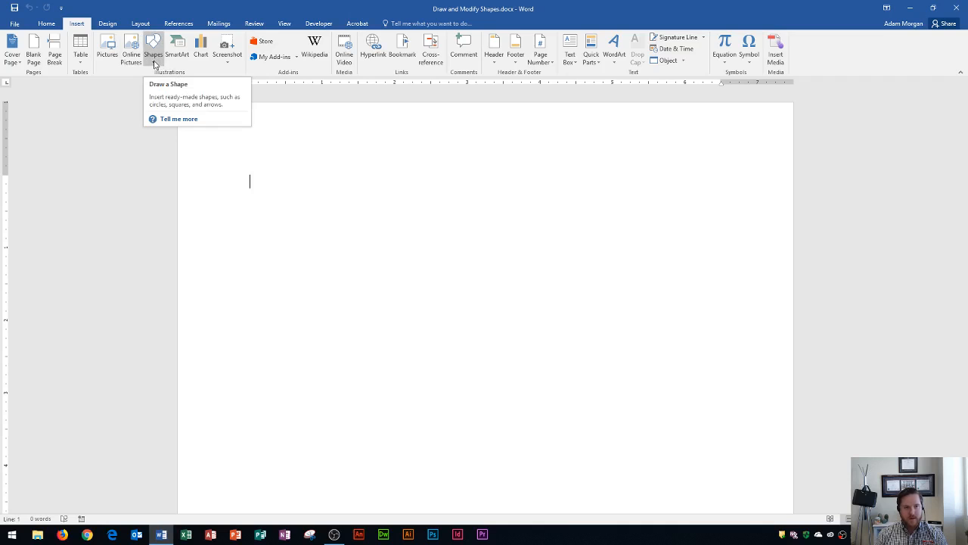
Open the Shapes gallery to browse lines, rectangles, arrows and callouts.
{"action": "left_click", "coordinate": [153, 45]}
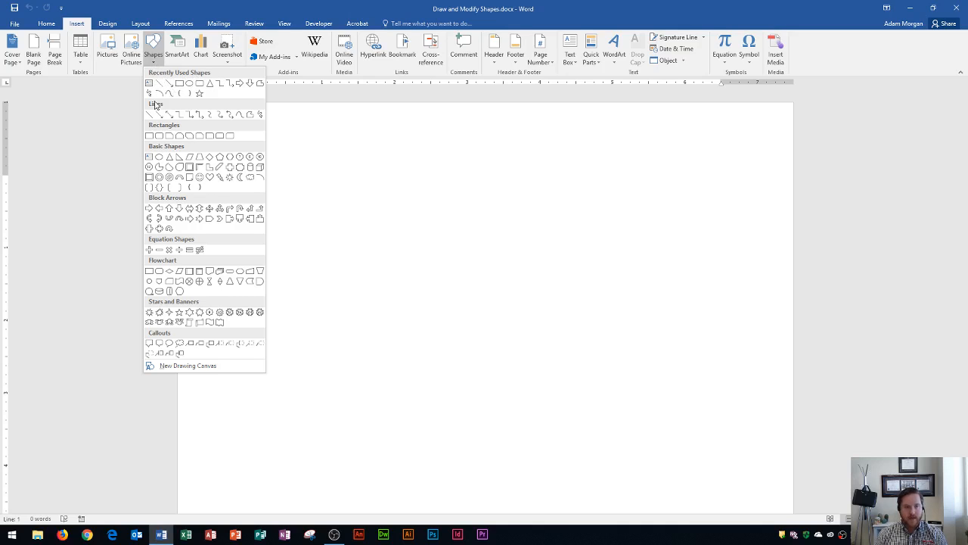
{"action": "mouse_move", "coordinate": [166, 152]}
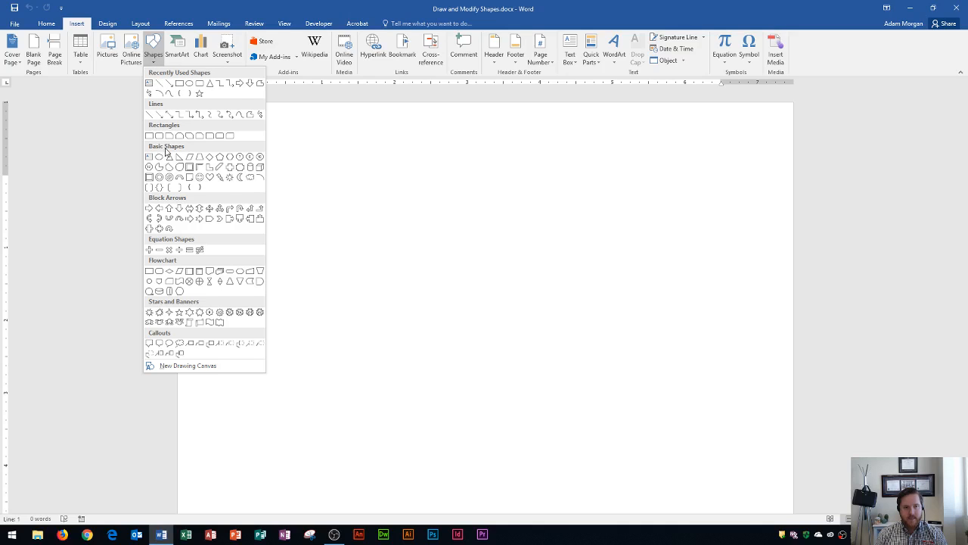
{"action": "mouse_move", "coordinate": [160, 248]}
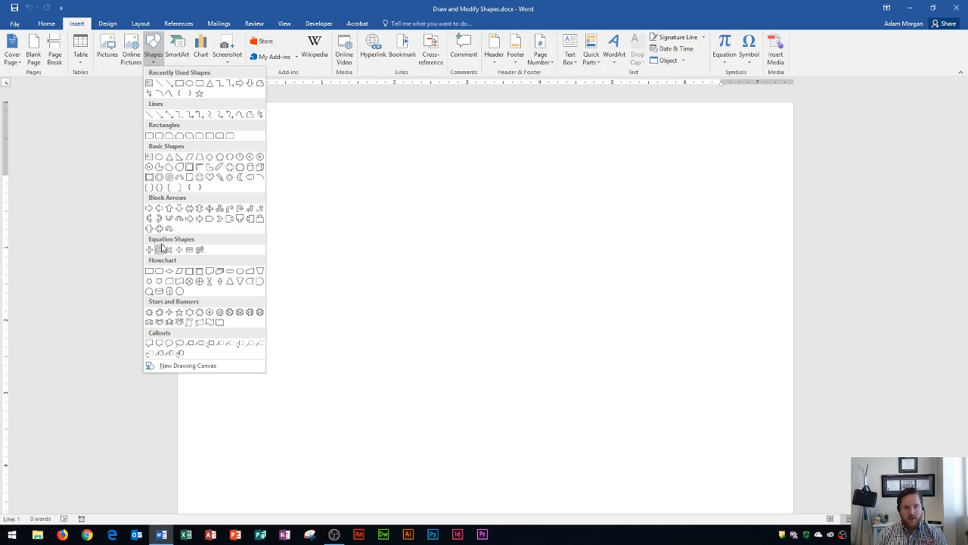
{"action": "mouse_move", "coordinate": [164, 312]}
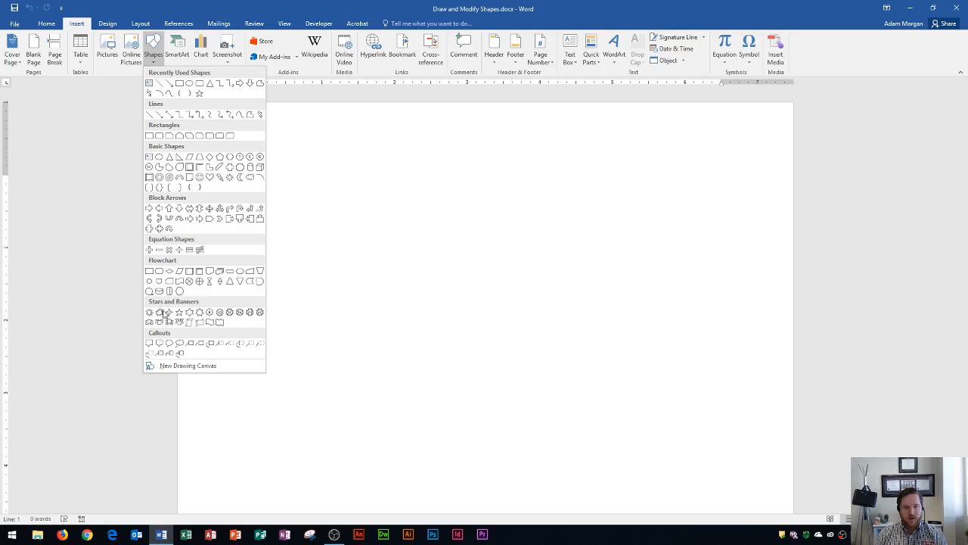
{"action": "mouse_move", "coordinate": [165, 338]}
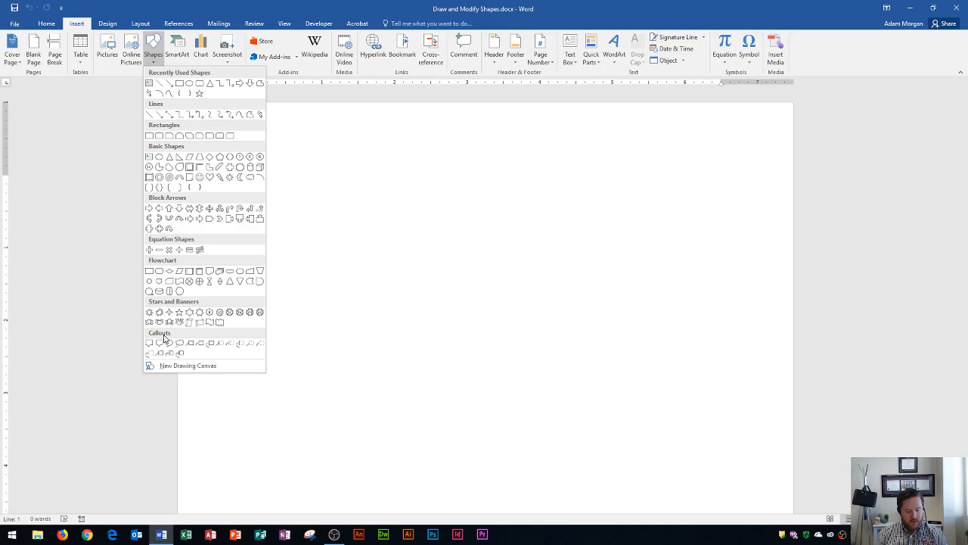
{"action": "mouse_move", "coordinate": [146, 273]}
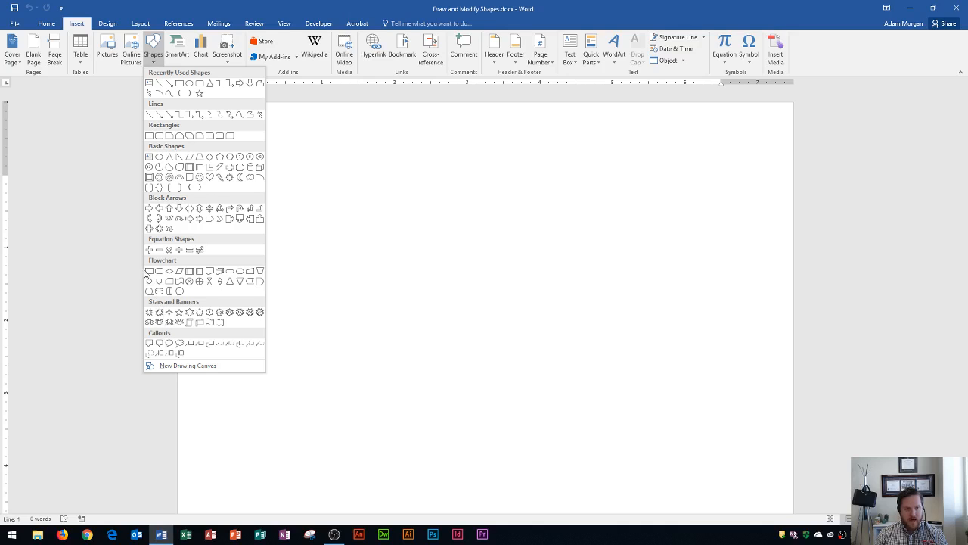
{"action": "mouse_move", "coordinate": [150, 218]}
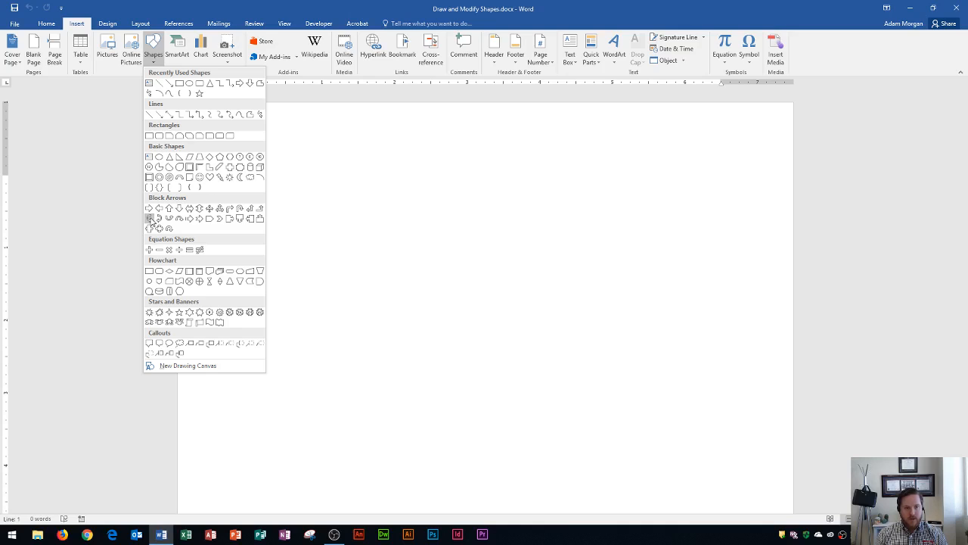
Draw a Curved Right Arrow block arrow near the page's top left.
{"action": "left_click", "coordinate": [149, 219]}
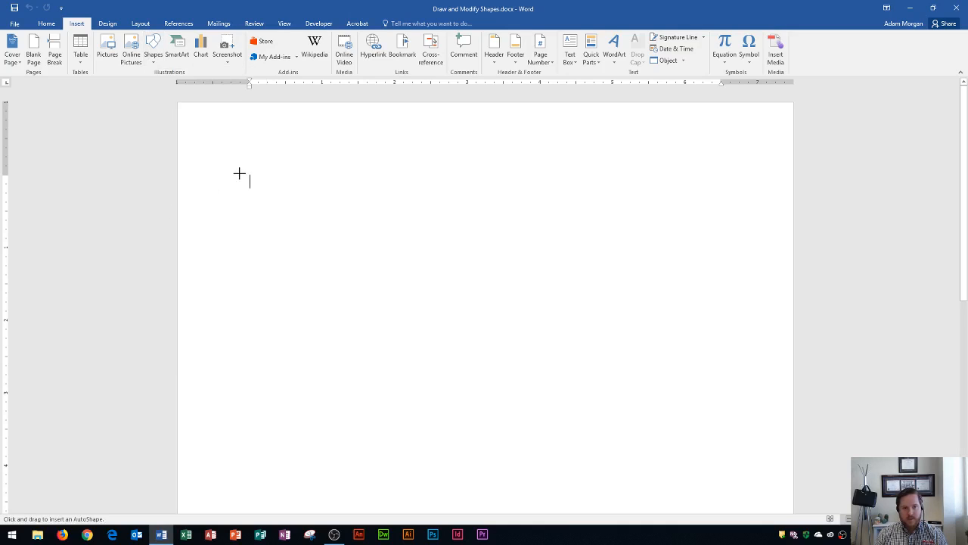
{"action": "left_click_drag", "start_coordinate": [239, 175], "coordinate": [364, 329]}
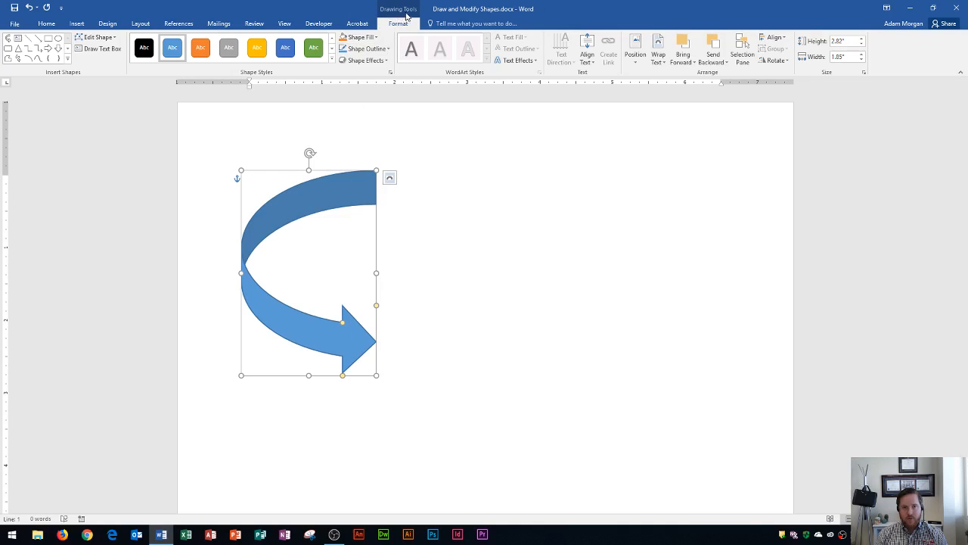
{"action": "mouse_move", "coordinate": [401, 28]}
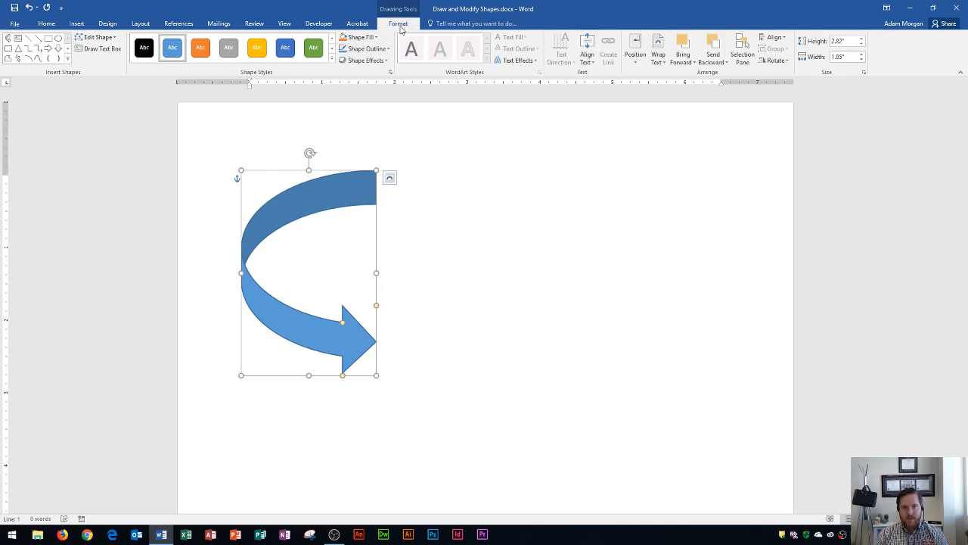
{"action": "mouse_move", "coordinate": [577, 272]}
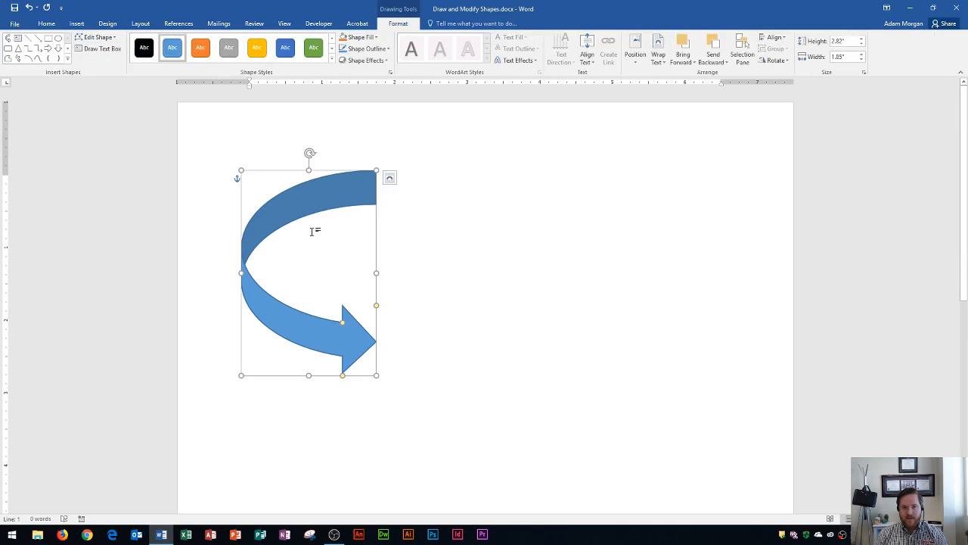
{"action": "mouse_move", "coordinate": [399, 29]}
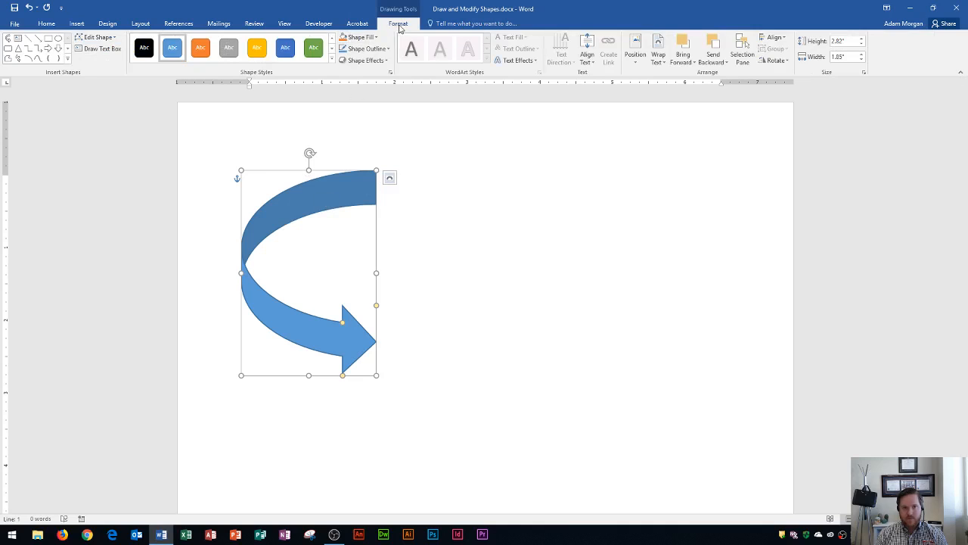
{"action": "mouse_move", "coordinate": [401, 18]}
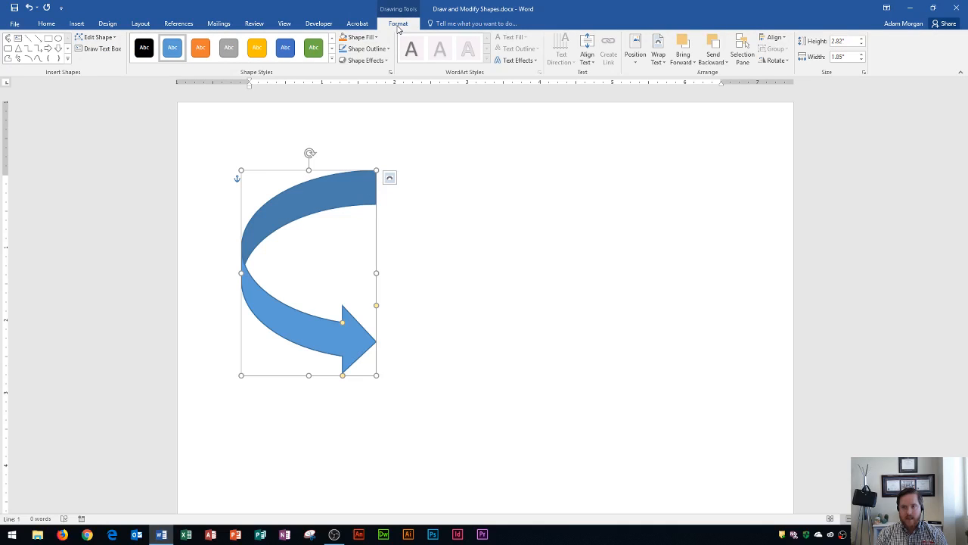
Resize the curved arrow to 3" height and 3" width.
{"action": "triple_click", "coordinate": [836, 41]}
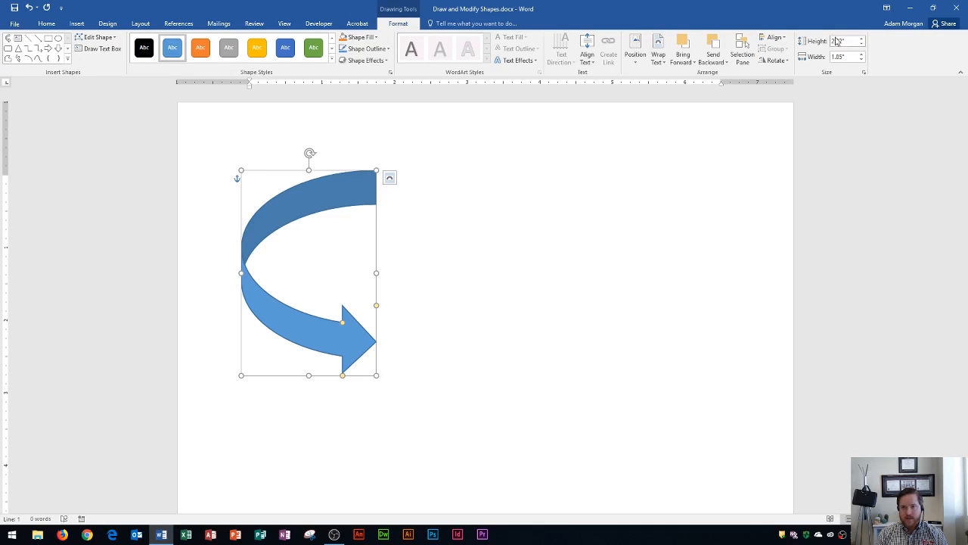
{"action": "triple_click", "coordinate": [836, 41]}
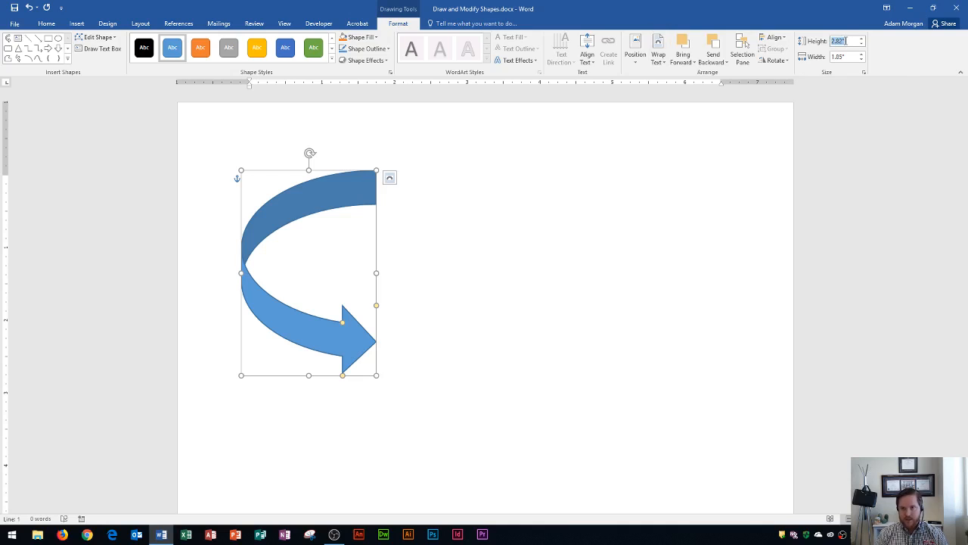
{"action": "type", "text": "3\""}
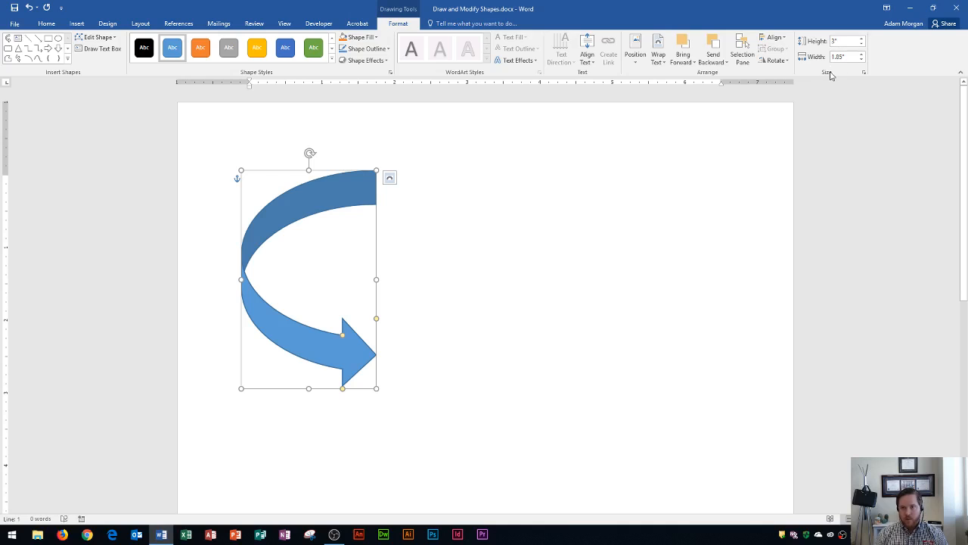
{"action": "mouse_move", "coordinate": [845, 56]}
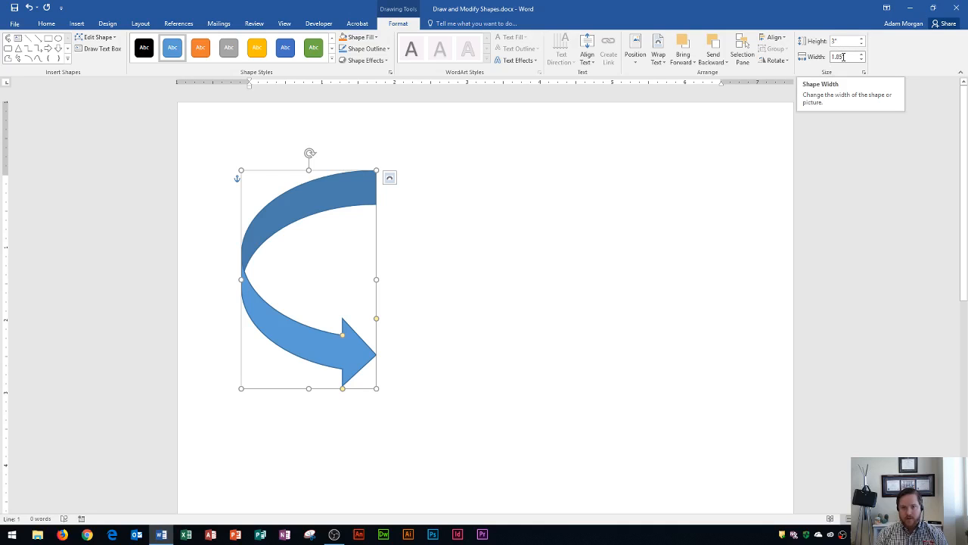
{"action": "triple_click", "coordinate": [836, 57]}
{"action": "type", "text": "2"}
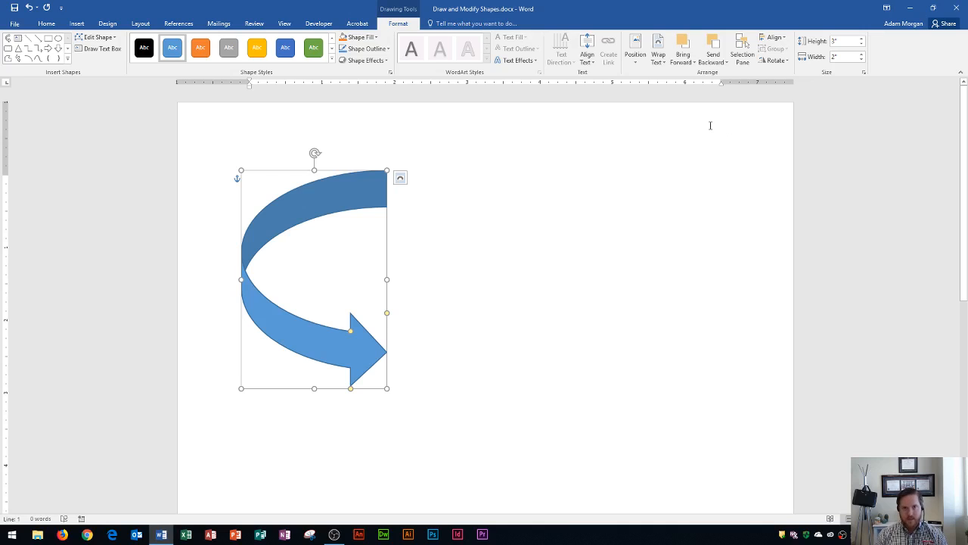
{"action": "mouse_move", "coordinate": [427, 186]}
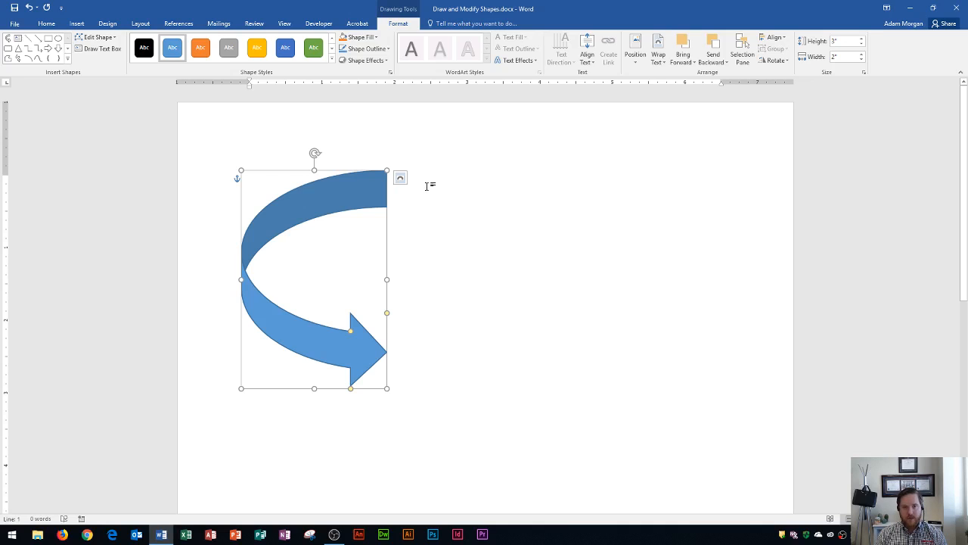
{"action": "mouse_move", "coordinate": [326, 202]}
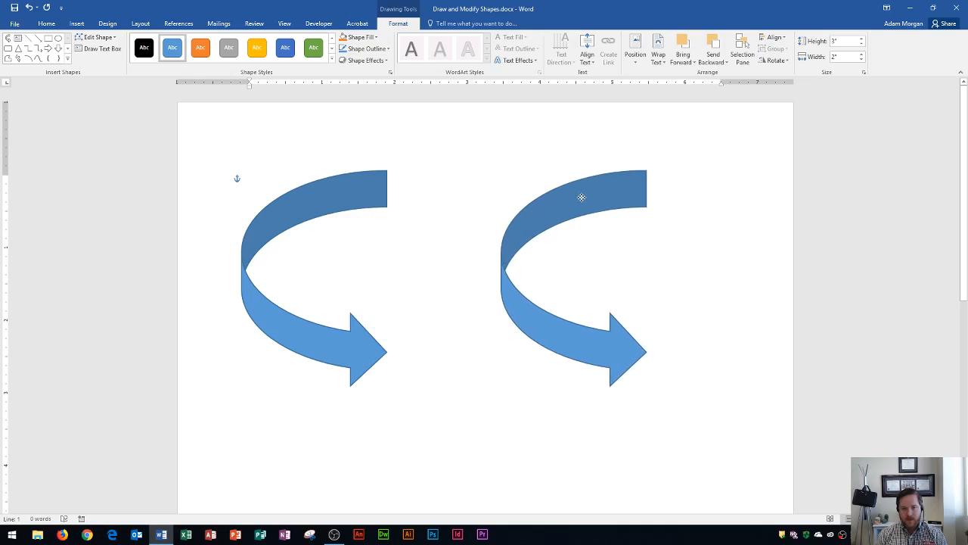
Place a duplicate curved arrow beside the original and select the right-hand one.
{"action": "left_click", "coordinate": [581, 198]}
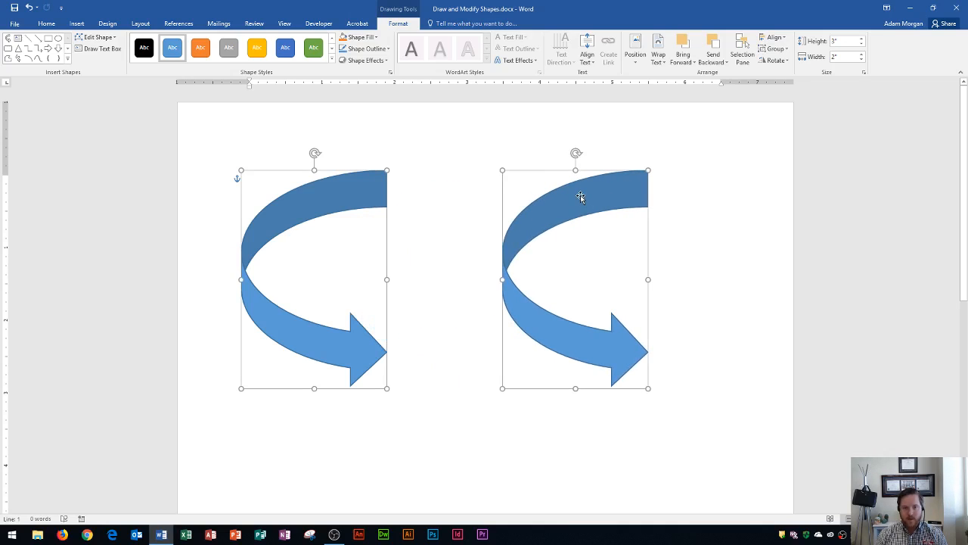
{"action": "mouse_move", "coordinate": [509, 198]}
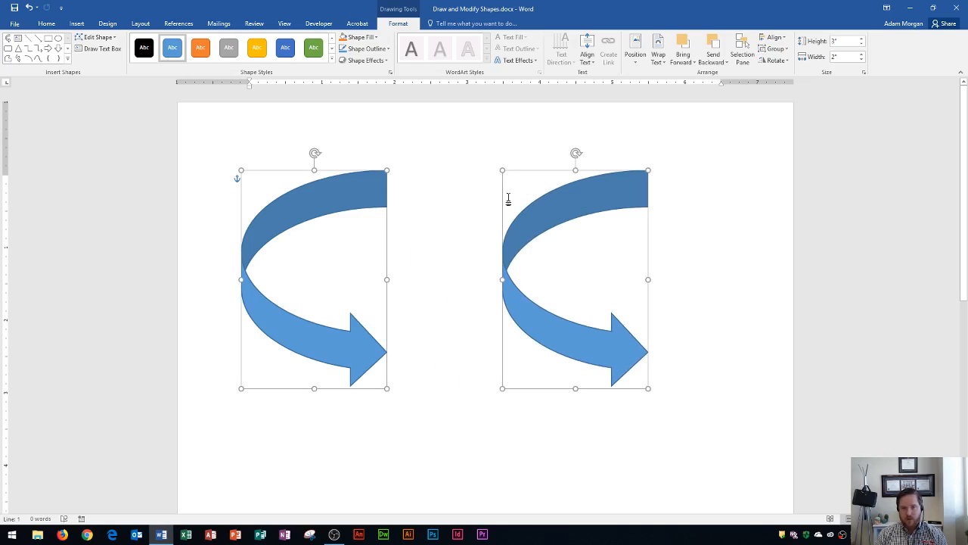
{"action": "mouse_move", "coordinate": [421, 185]}
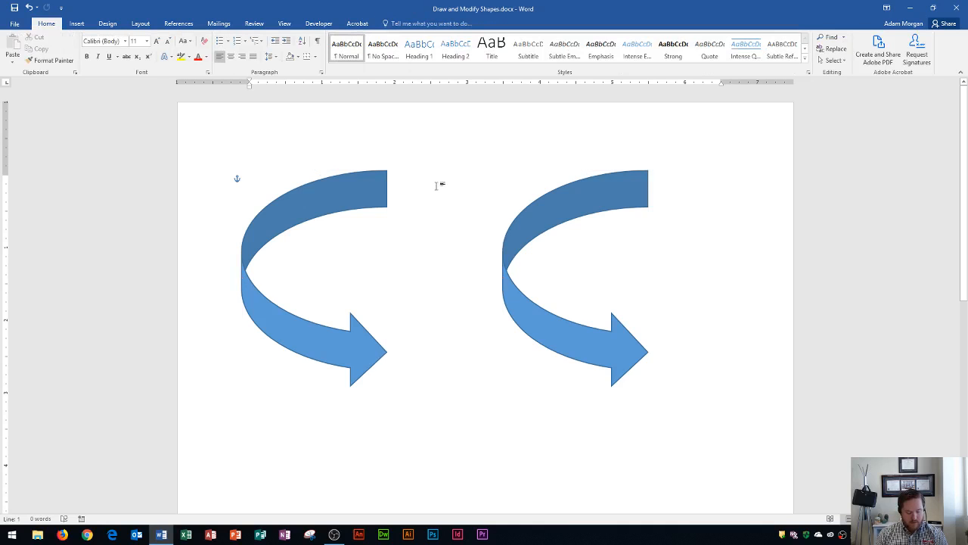
{"action": "mouse_move", "coordinate": [572, 202]}
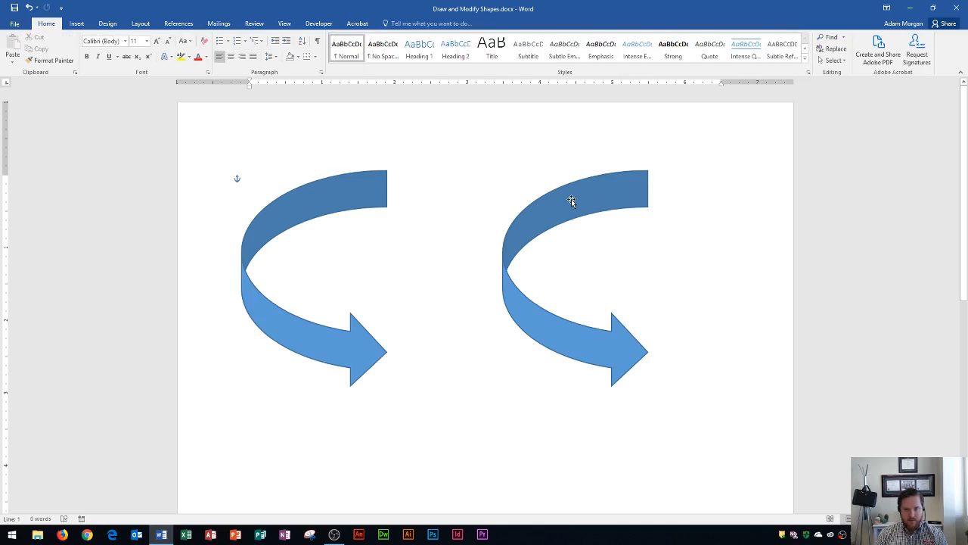
{"action": "left_click", "coordinate": [571, 201]}
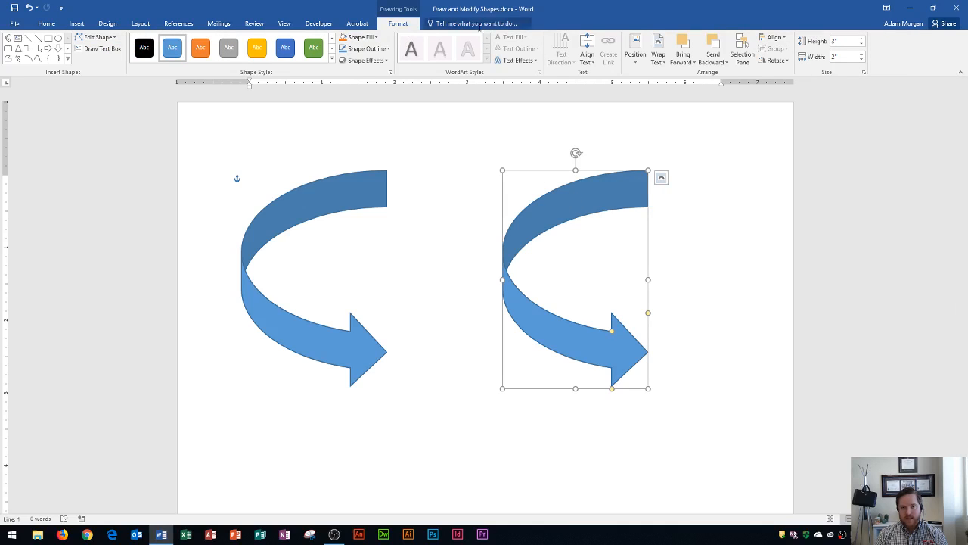
{"action": "mouse_move", "coordinate": [773, 60]}
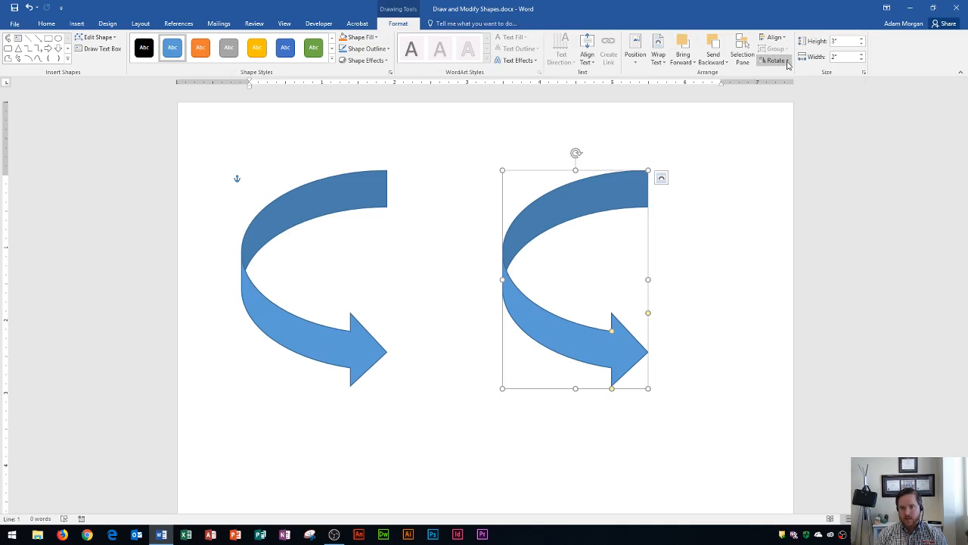
Flip the right-hand arrow horizontally so the two arrows point inward.
{"action": "left_click", "coordinate": [773, 61]}
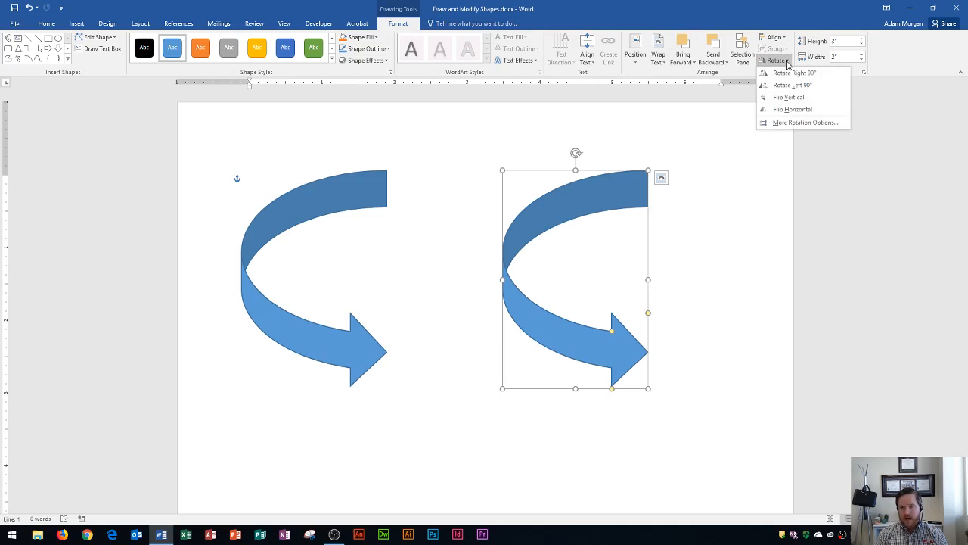
{"action": "left_click", "coordinate": [793, 109]}
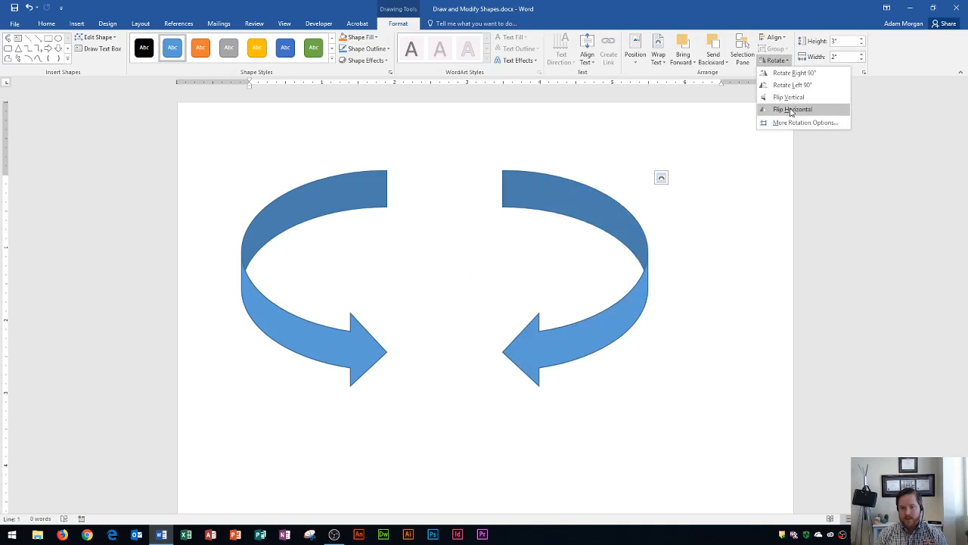
{"action": "left_click", "coordinate": [792, 109]}
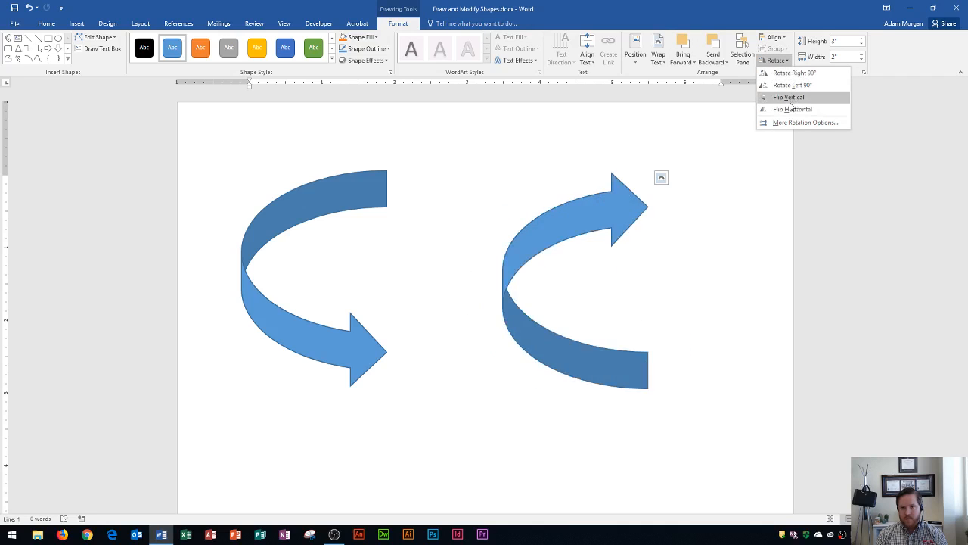
{"action": "left_click", "coordinate": [793, 108]}
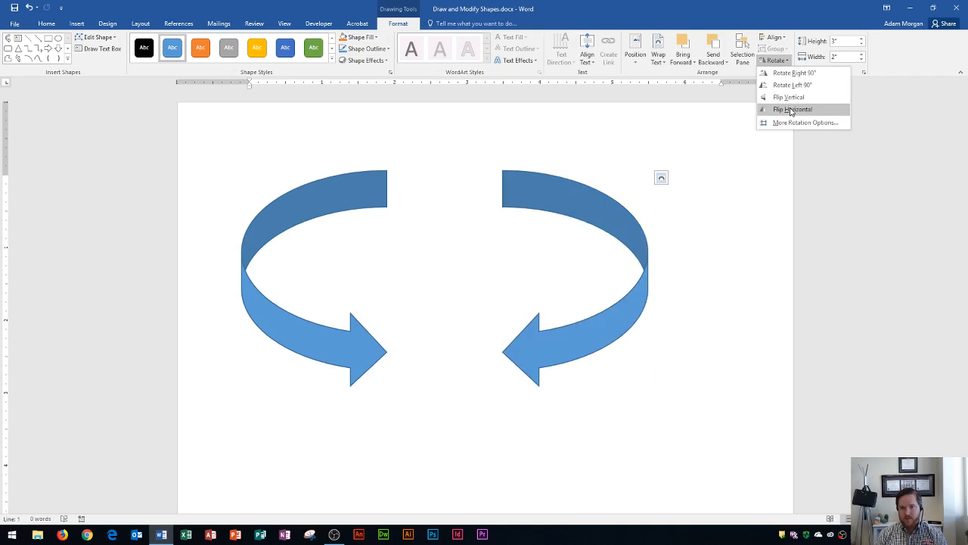
{"action": "left_click", "coordinate": [792, 109]}
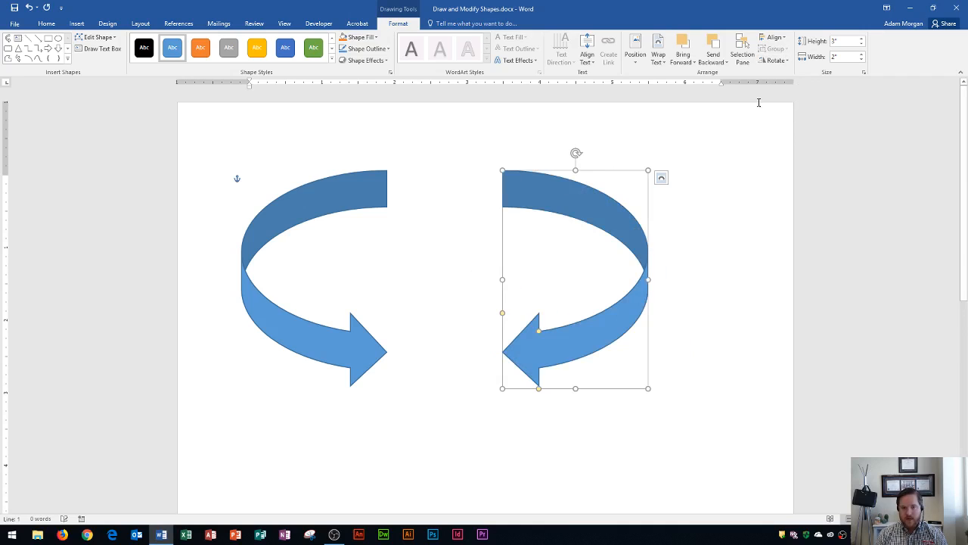
{"action": "mouse_move", "coordinate": [745, 122]}
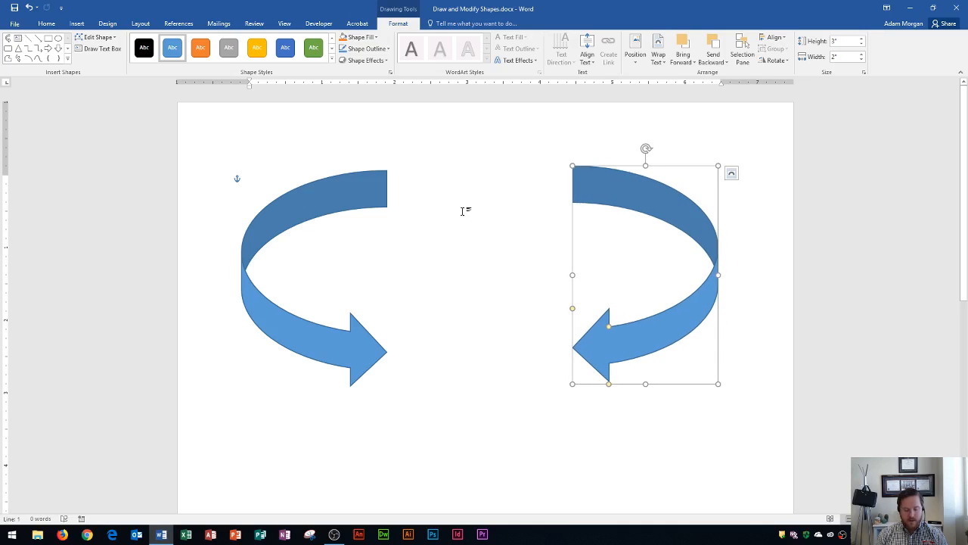
{"action": "mouse_move", "coordinate": [463, 211]}
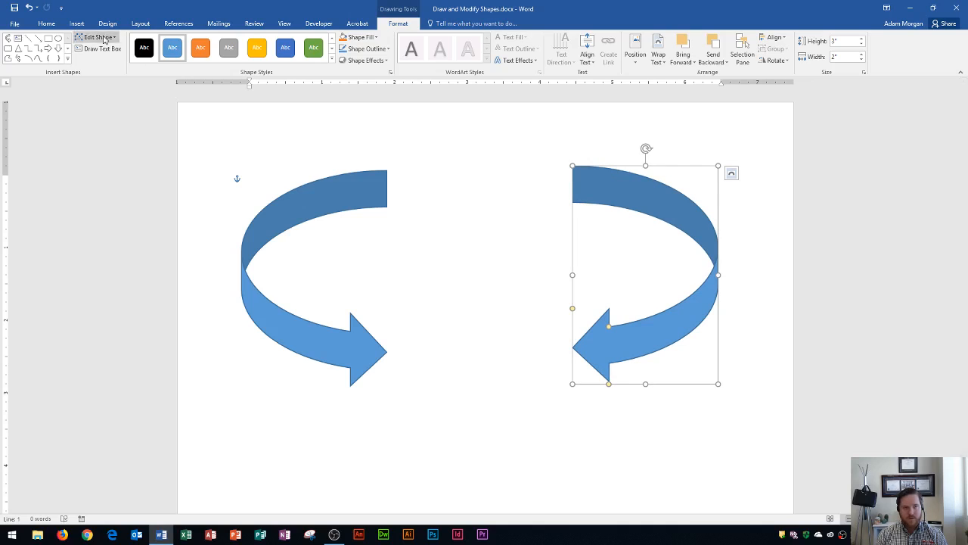
Draw a rectangle between the arrows and lower it level with the arrowheads.
{"action": "left_click", "coordinate": [77, 23]}
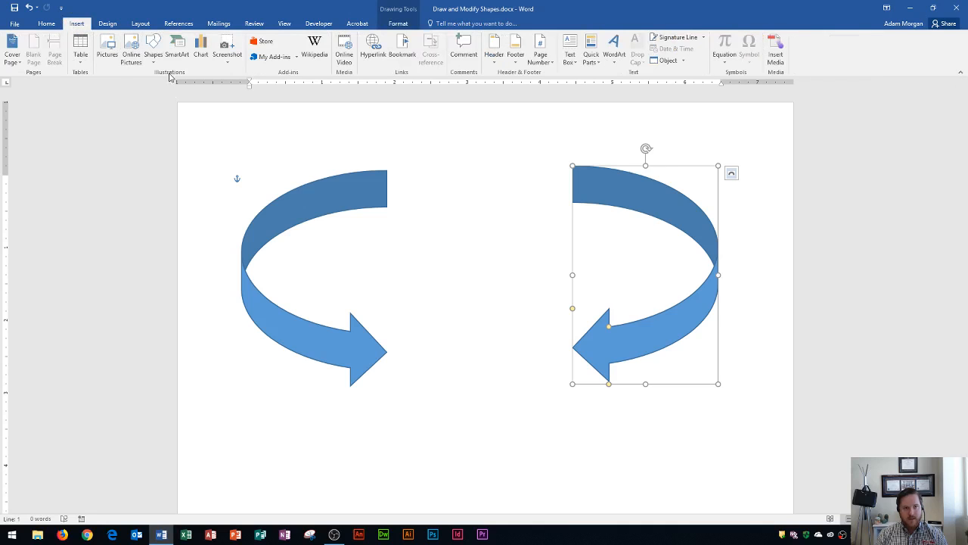
{"action": "left_click", "coordinate": [153, 46]}
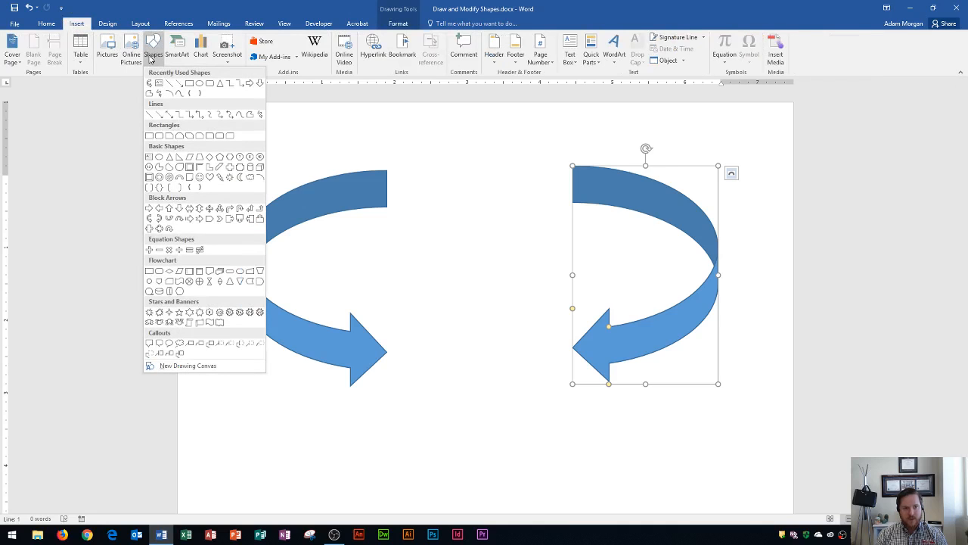
{"action": "mouse_move", "coordinate": [141, 140]}
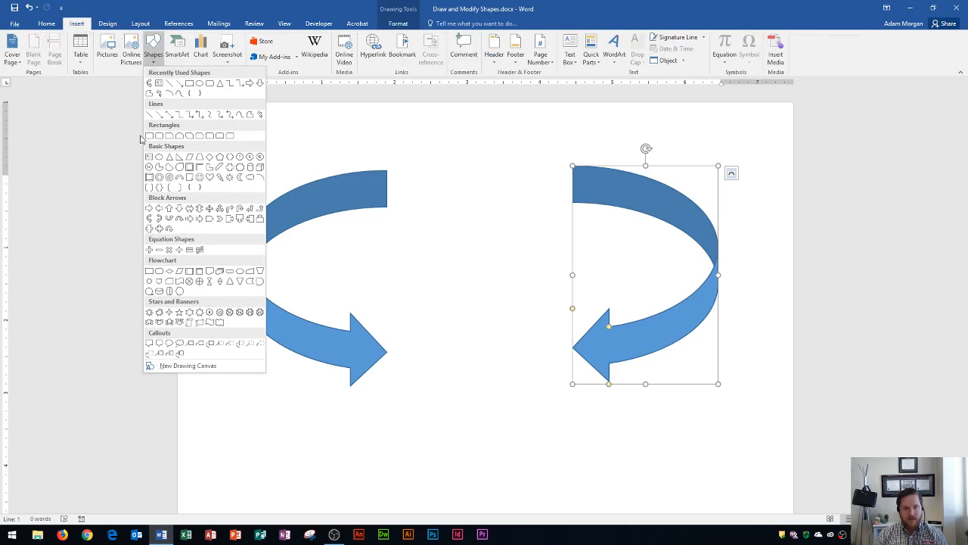
{"action": "mouse_move", "coordinate": [149, 135]}
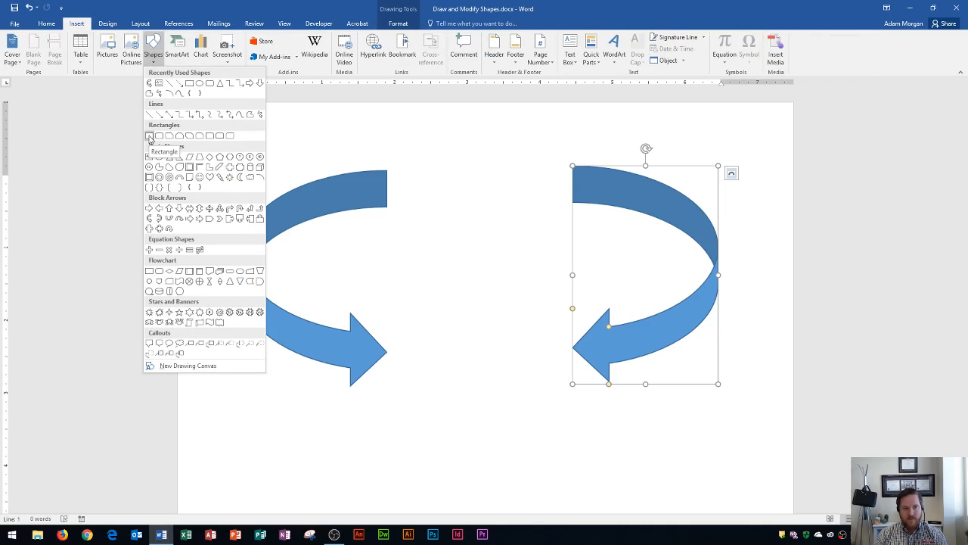
{"action": "left_click", "coordinate": [149, 136]}
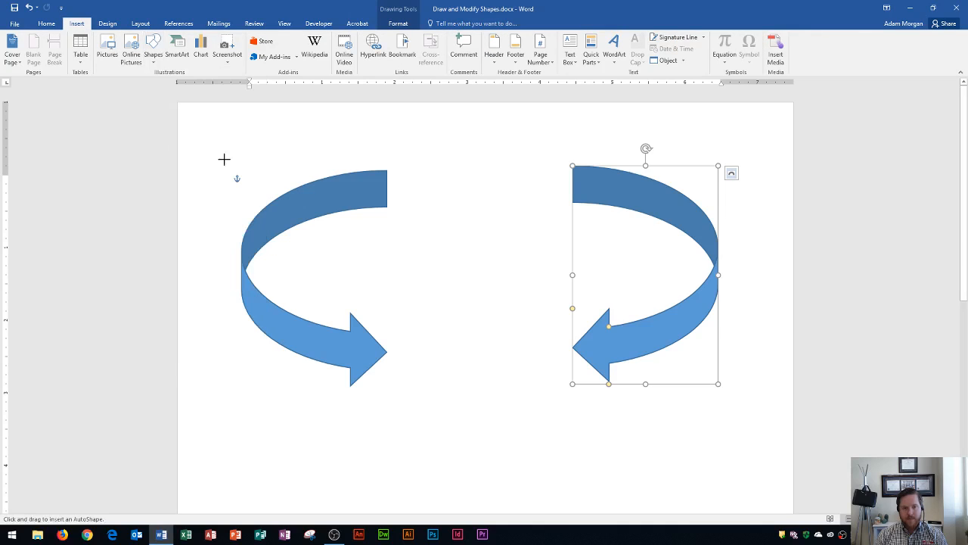
{"action": "left_click_drag", "start_coordinate": [391, 256], "coordinate": [478, 301]}
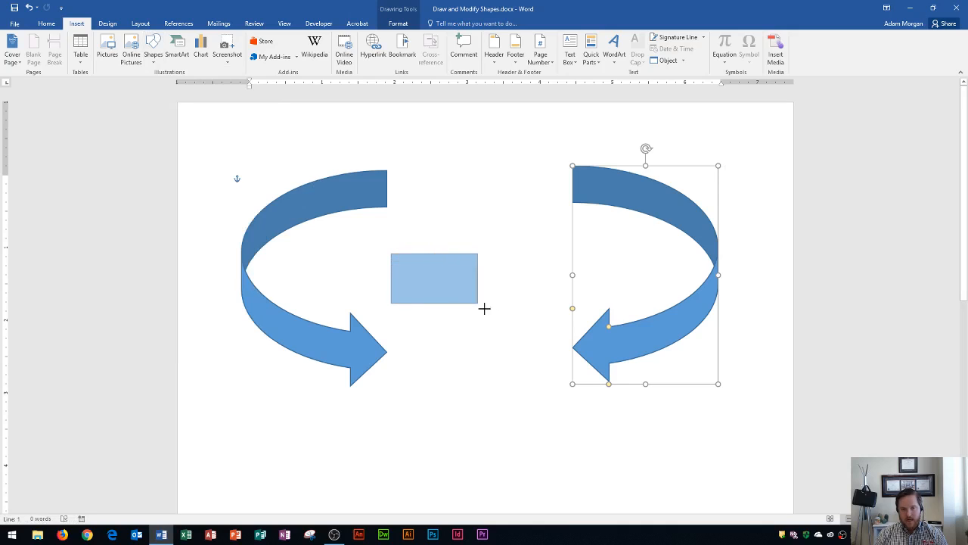
{"action": "left_click_drag", "start_coordinate": [476, 307], "coordinate": [568, 350]}
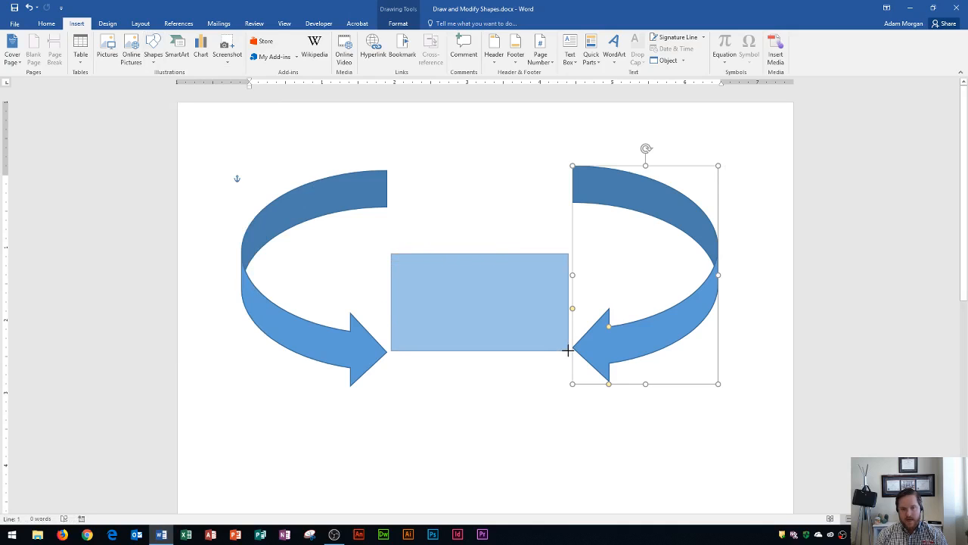
{"action": "left_click", "coordinate": [480, 299]}
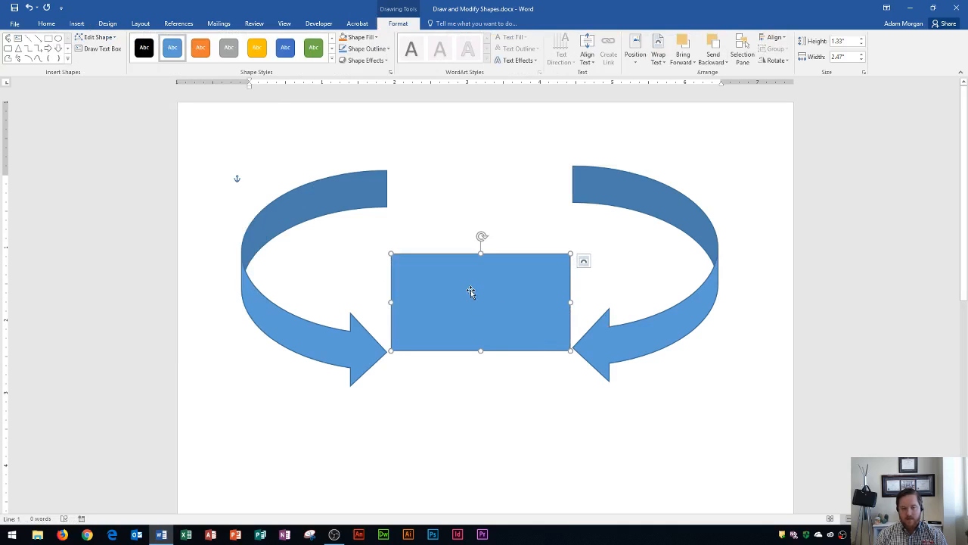
{"action": "mouse_move", "coordinate": [466, 288]}
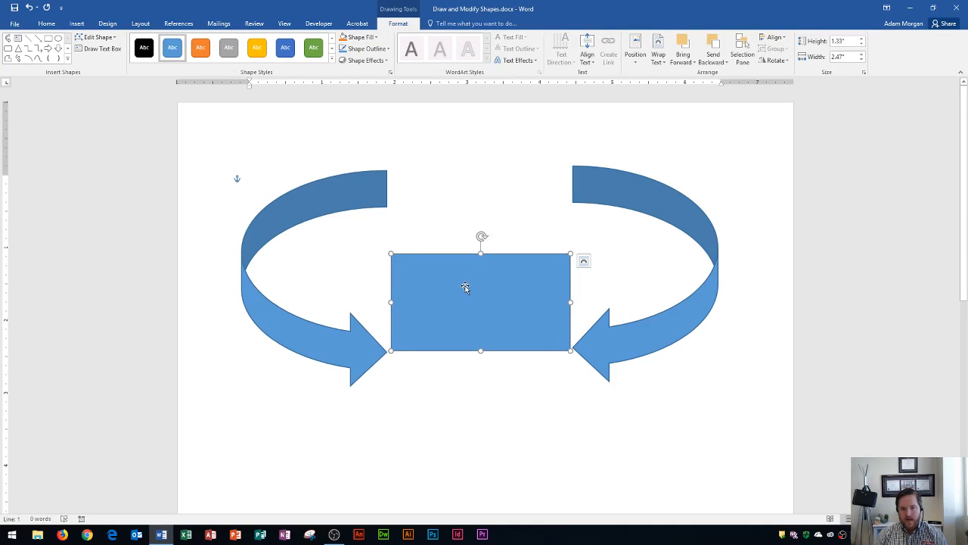
{"action": "left_click_drag", "start_coordinate": [465, 289], "coordinate": [465, 309]}
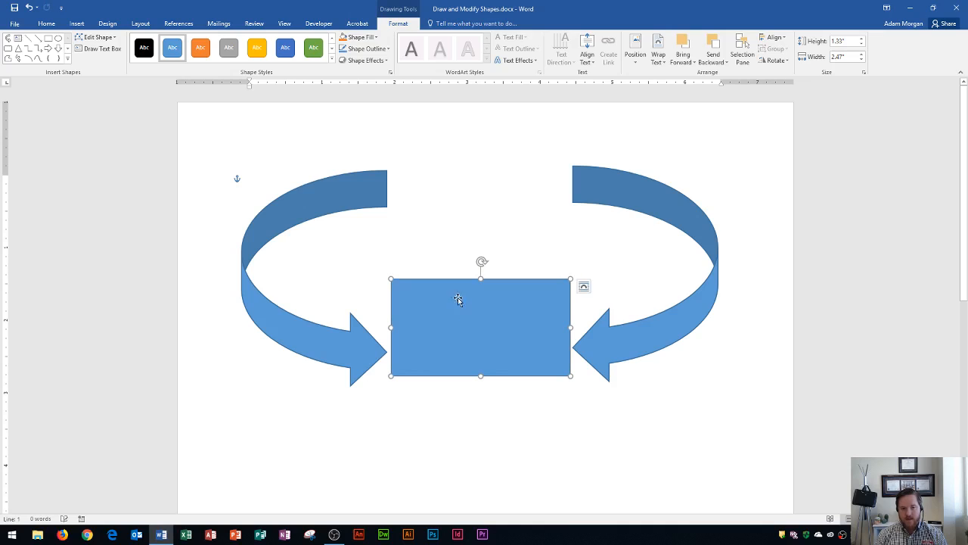
{"action": "mouse_move", "coordinate": [454, 309]}
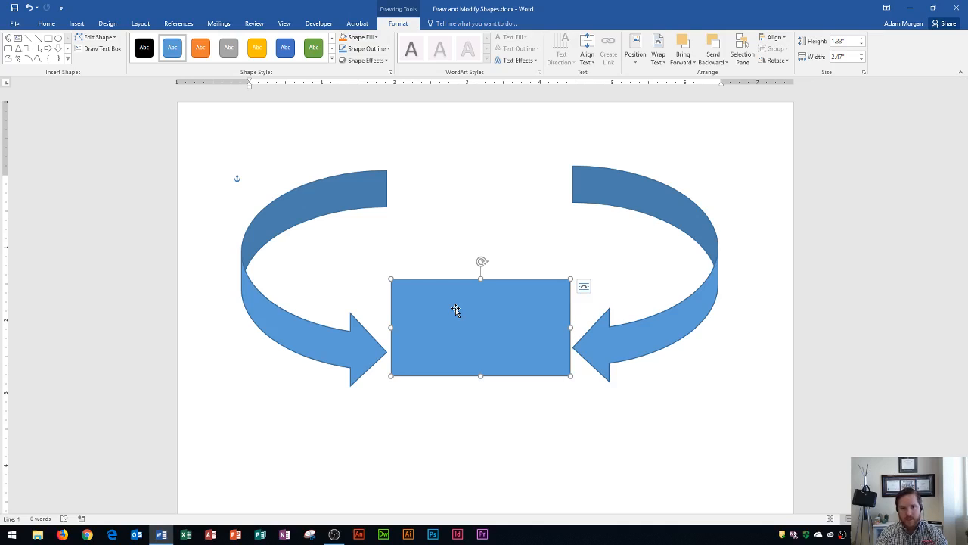
Type 'What goes around come around' in the rectangle and select the text.
{"action": "type", "text": "What g"}
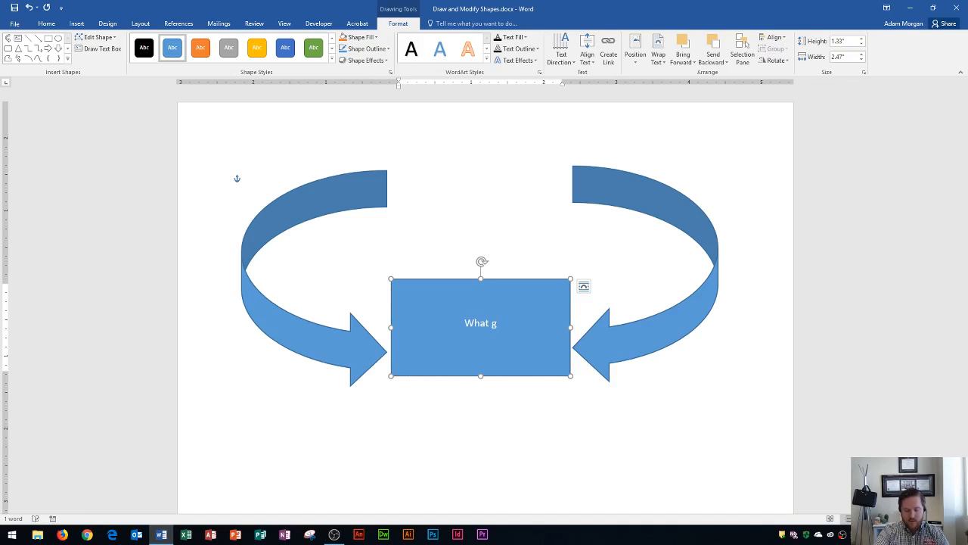
{"action": "type", "text": "oes around com"}
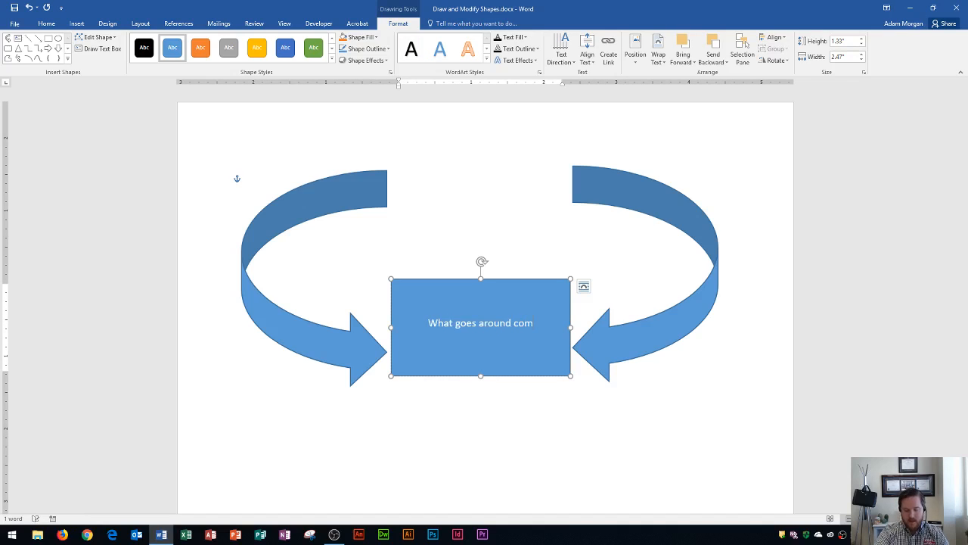
{"action": "type", "text": "e around"}
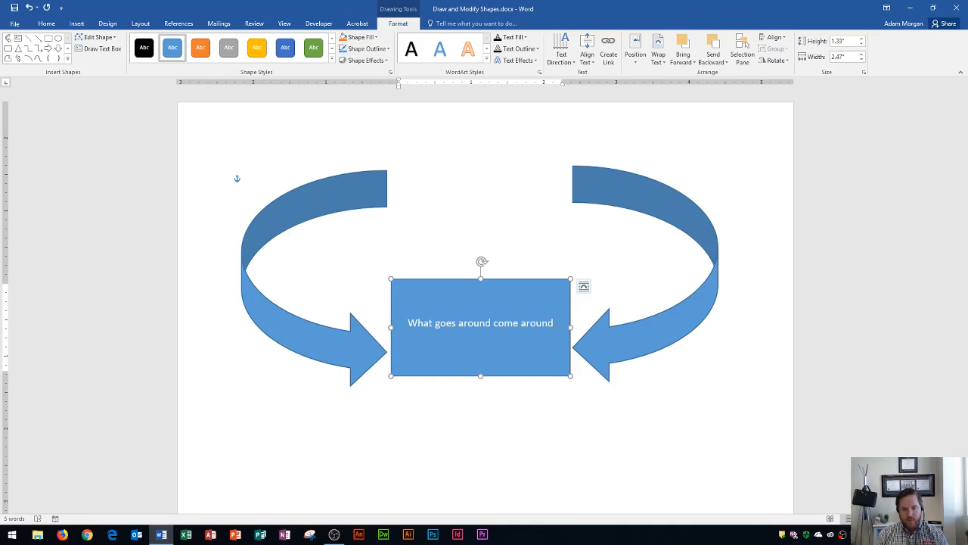
{"action": "double_click", "coordinate": [480, 322]}
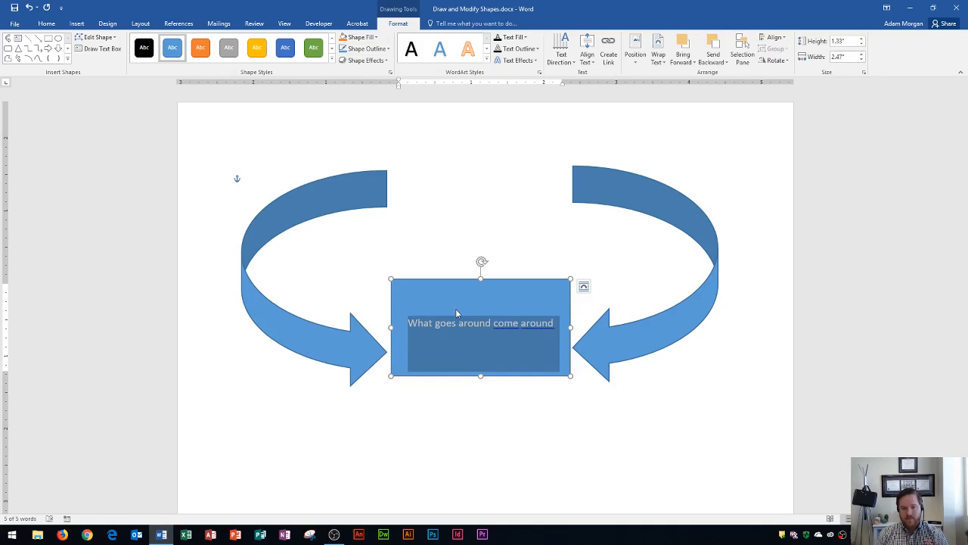
{"action": "mouse_move", "coordinate": [481, 333]}
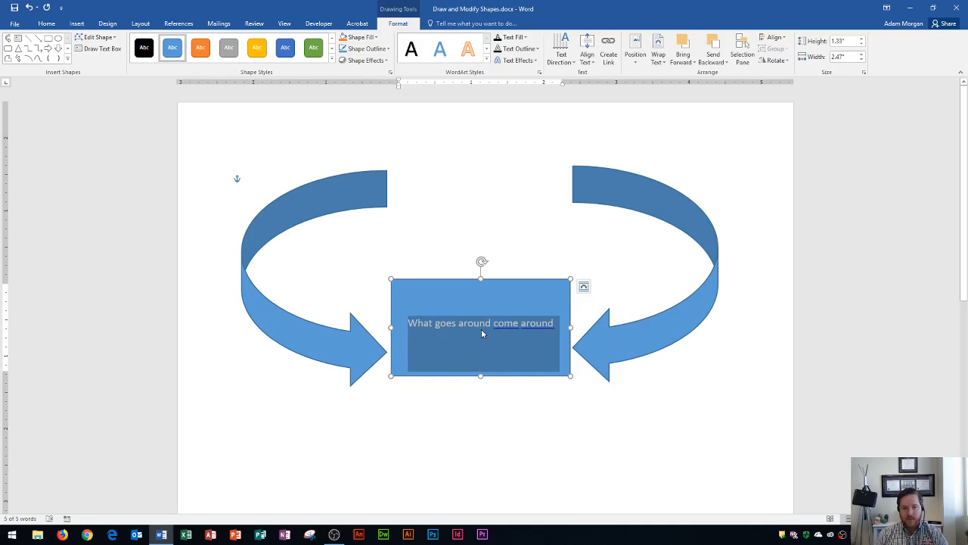
{"action": "mouse_move", "coordinate": [513, 330]}
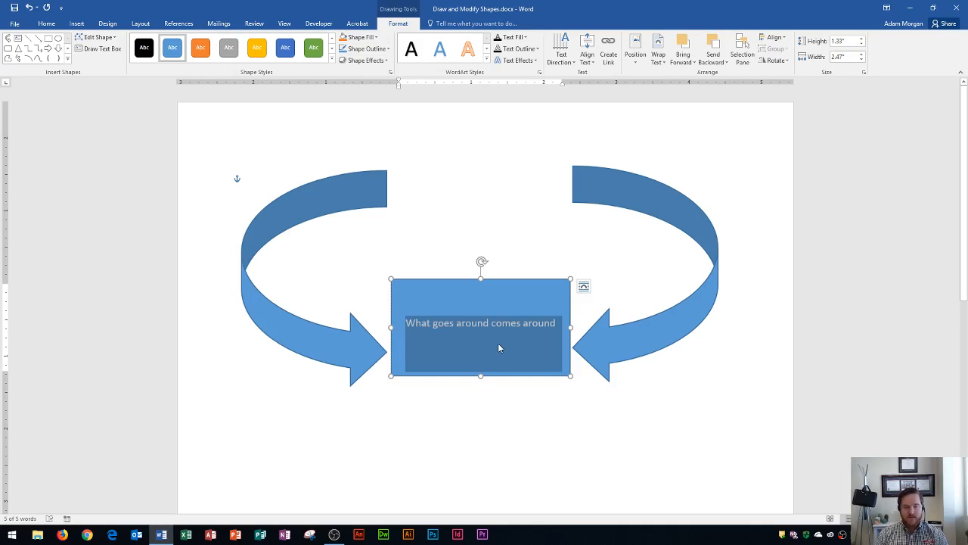
{"action": "mouse_move", "coordinate": [55, 19]}
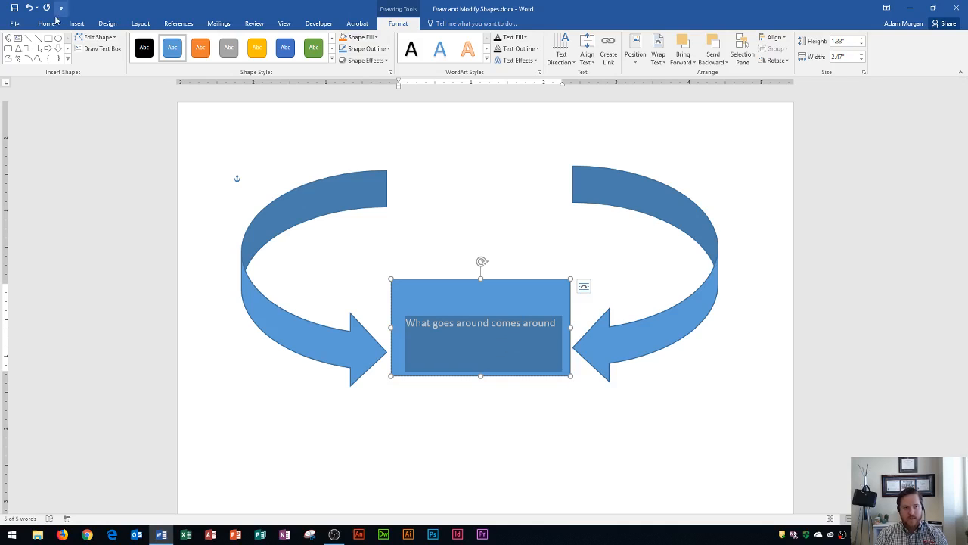
Set the rectangle's text font to Century Gothic from the Home tab.
{"action": "left_click", "coordinate": [46, 23]}
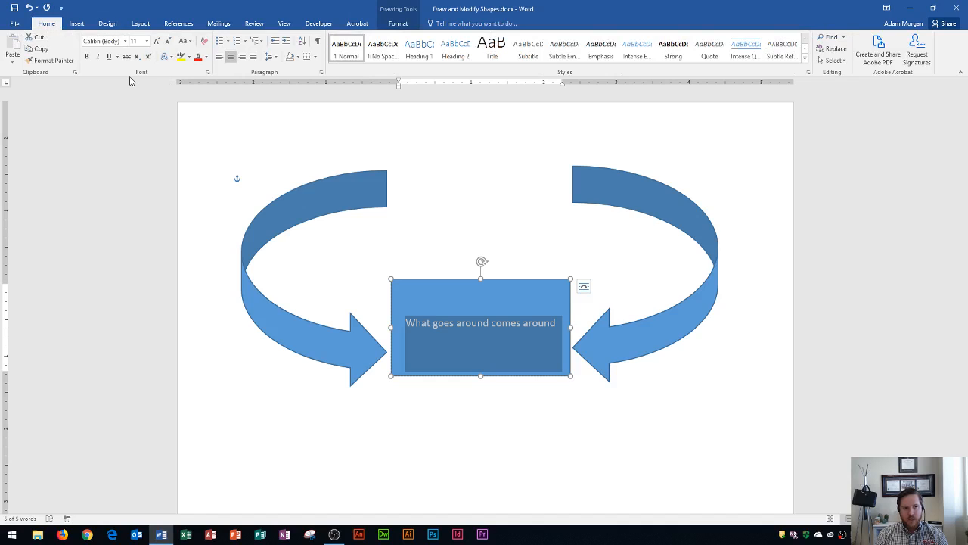
{"action": "mouse_move", "coordinate": [142, 78]}
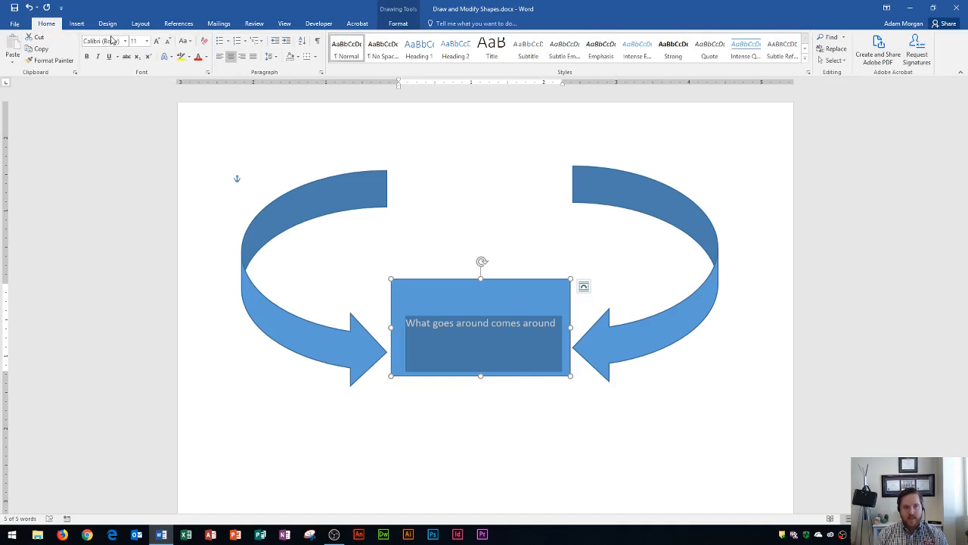
{"action": "mouse_move", "coordinate": [137, 40]}
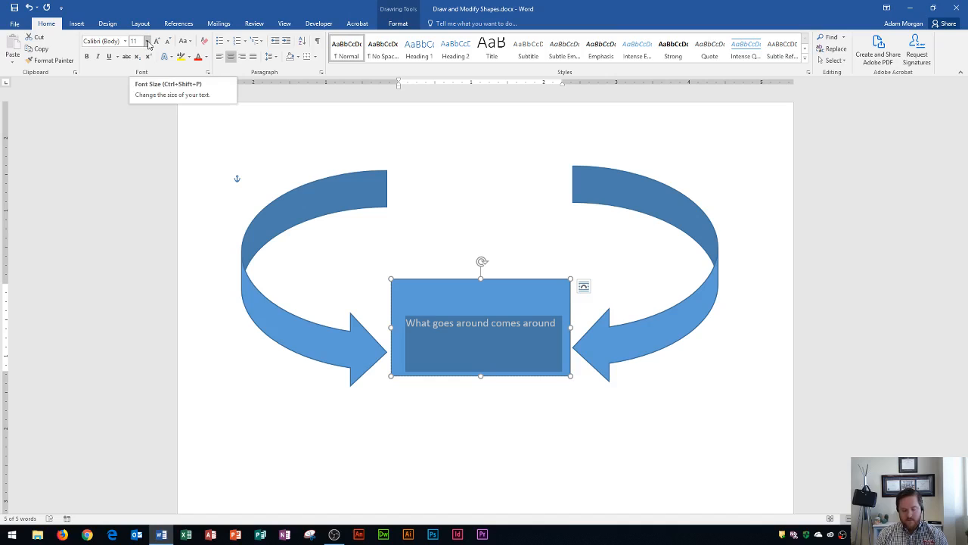
{"action": "left_click", "coordinate": [102, 40]}
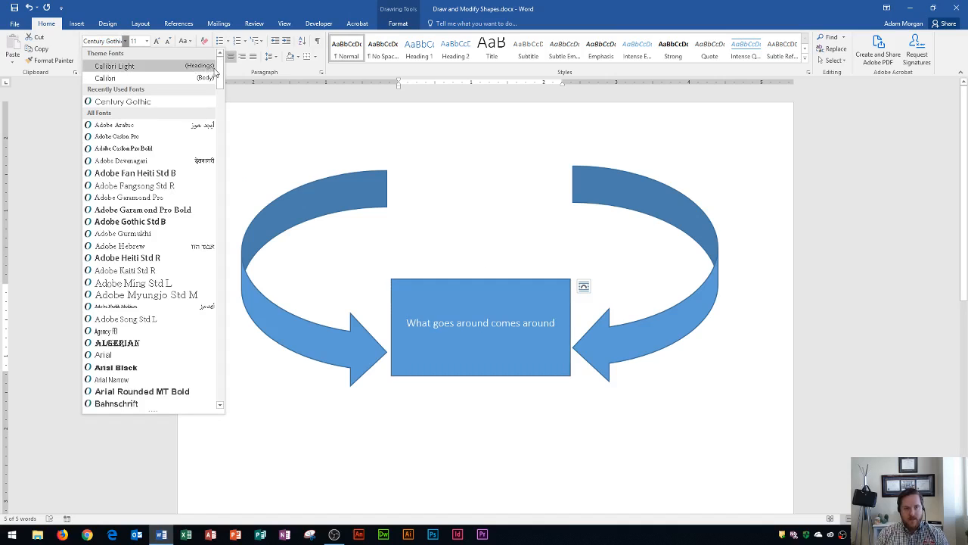
{"action": "scroll", "scroll_direction": "down", "scroll_amount": 3}
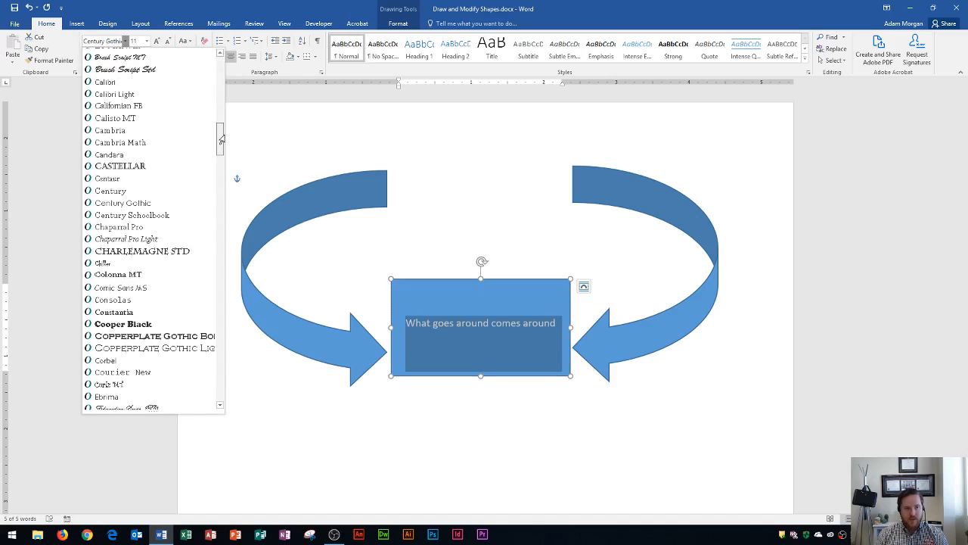
{"action": "mouse_move", "coordinate": [121, 202]}
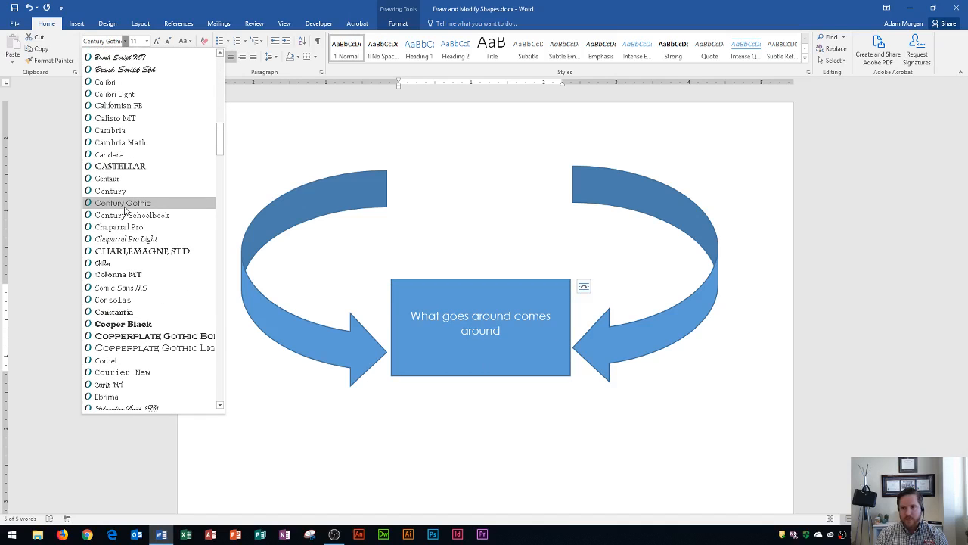
{"action": "left_click", "coordinate": [121, 202]}
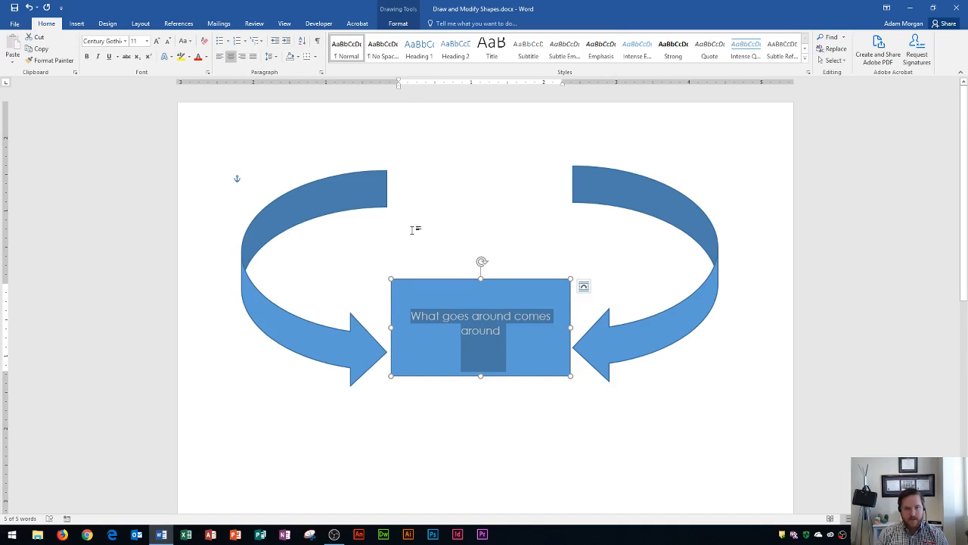
{"action": "mouse_move", "coordinate": [154, 60]}
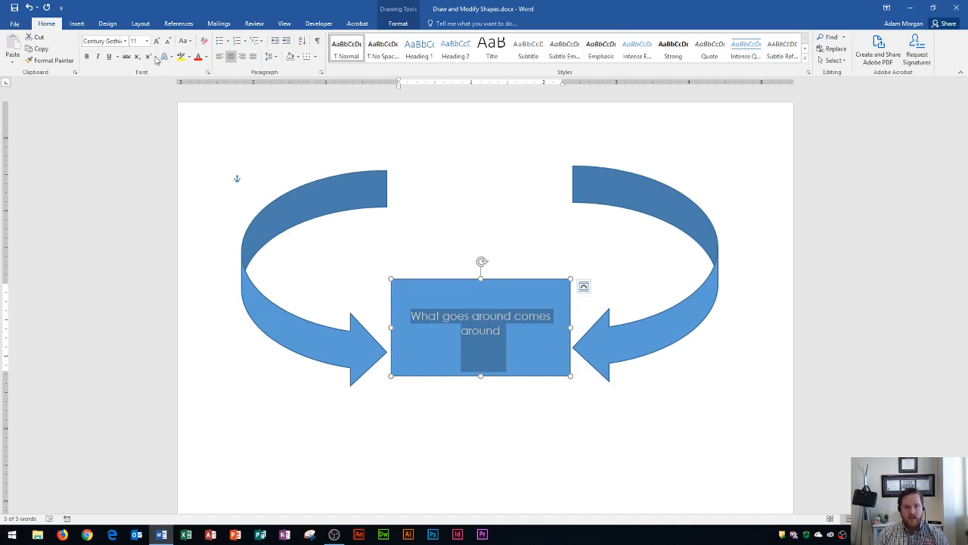
Enlarge the rectangle's Century Gothic text to 18 points.
{"action": "left_click", "coordinate": [141, 41]}
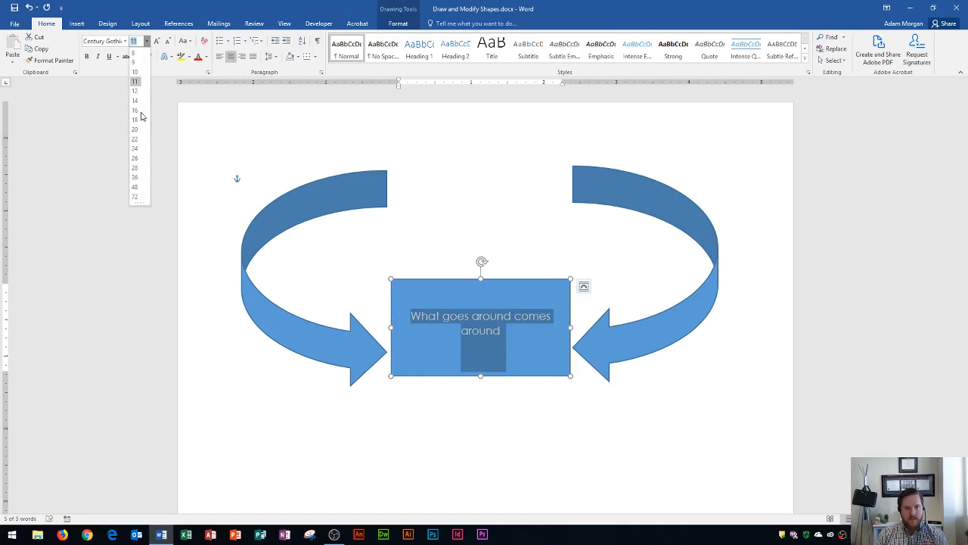
{"action": "left_click", "coordinate": [134, 119]}
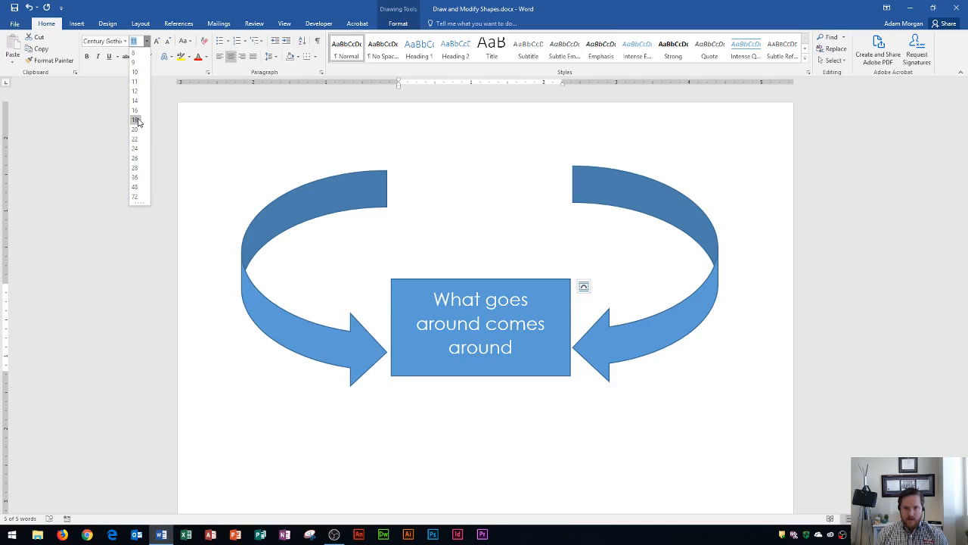
{"action": "left_click", "coordinate": [135, 119]}
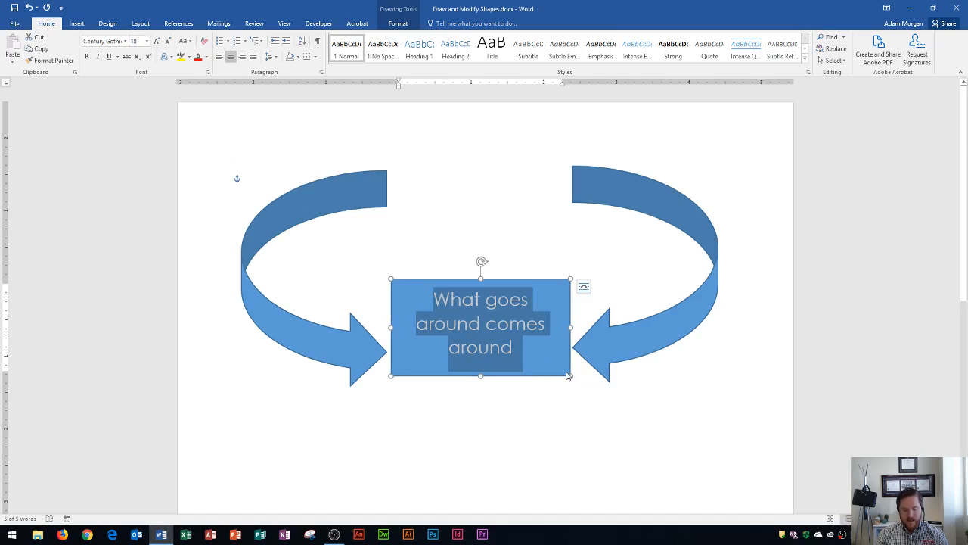
{"action": "mouse_move", "coordinate": [552, 364]}
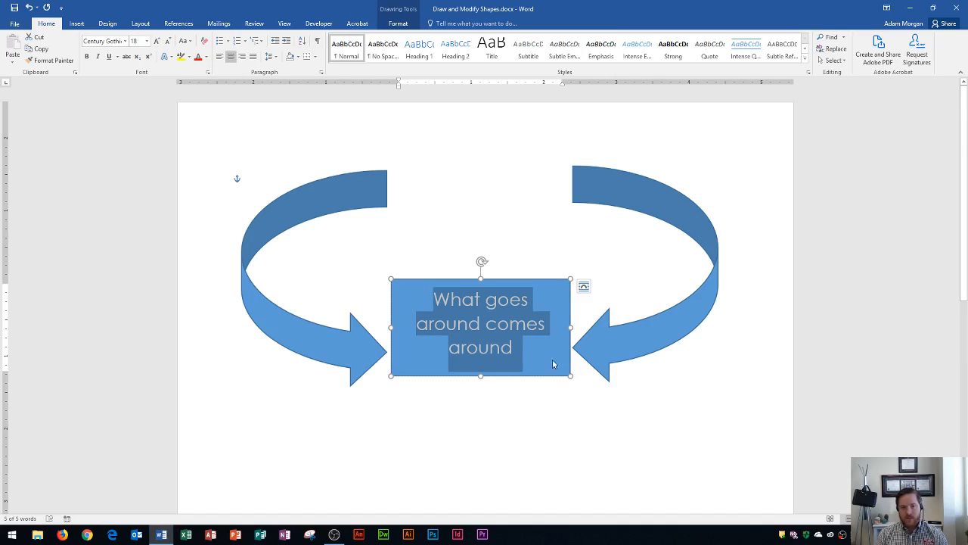
{"action": "mouse_move", "coordinate": [381, 224]}
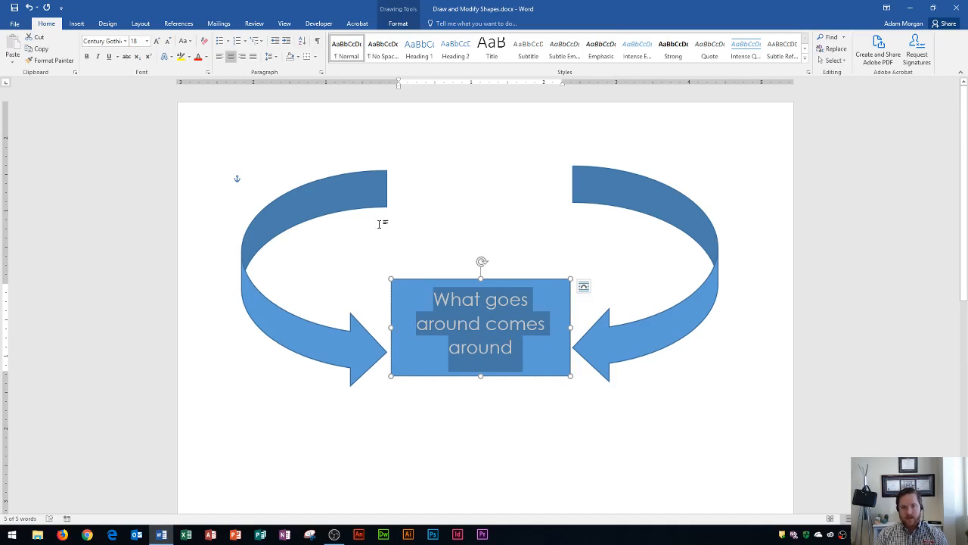
{"action": "mouse_move", "coordinate": [368, 204]}
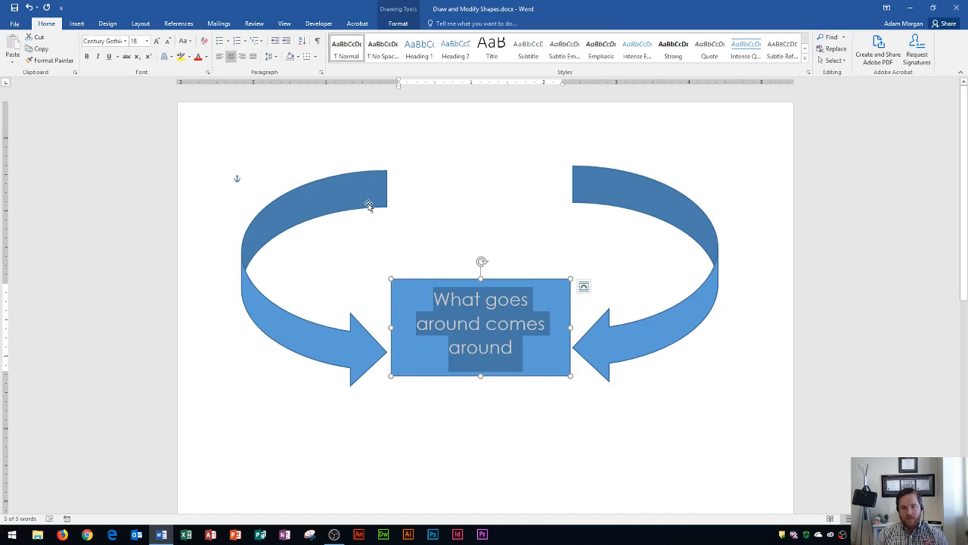
{"action": "mouse_move", "coordinate": [367, 197]}
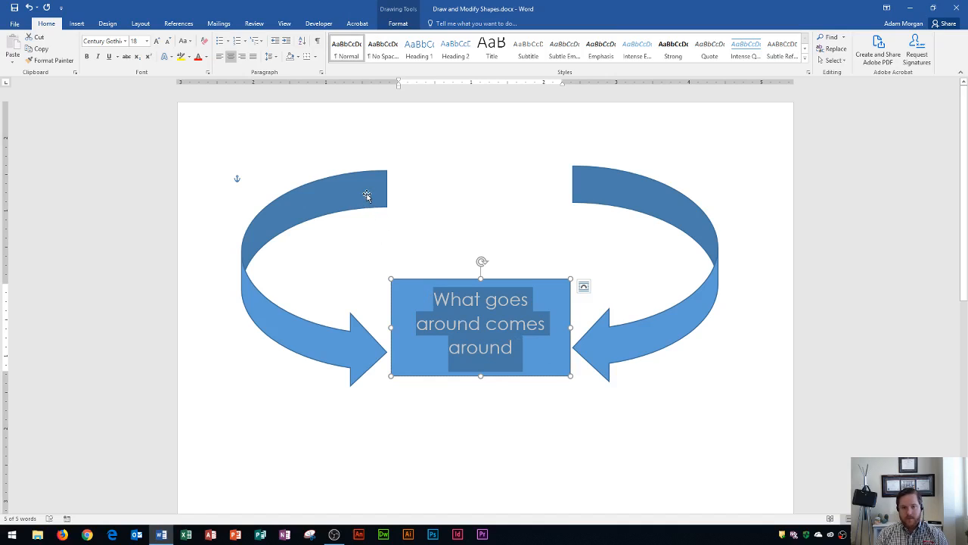
Click away from the rectangle's text to deselect it.
{"action": "left_click", "coordinate": [453, 307]}
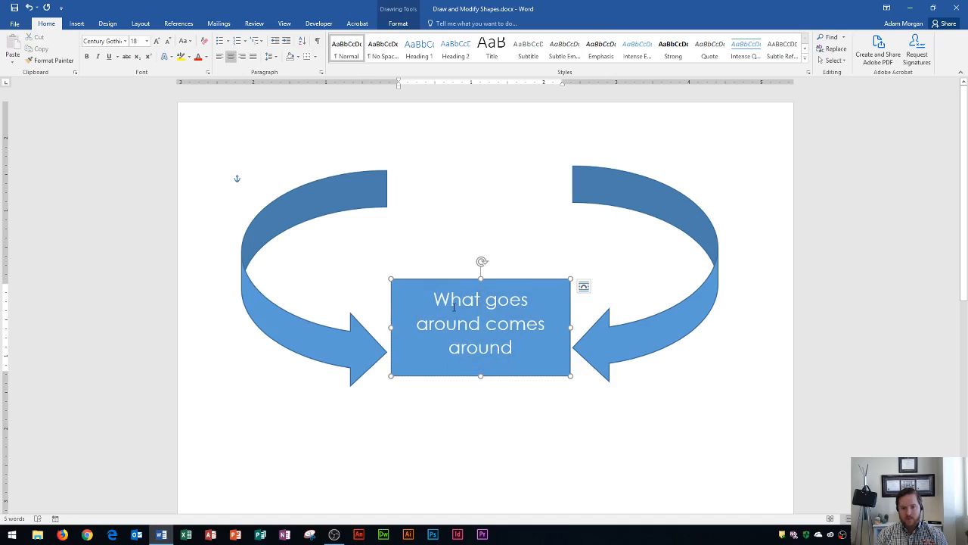
{"action": "mouse_move", "coordinate": [382, 212]}
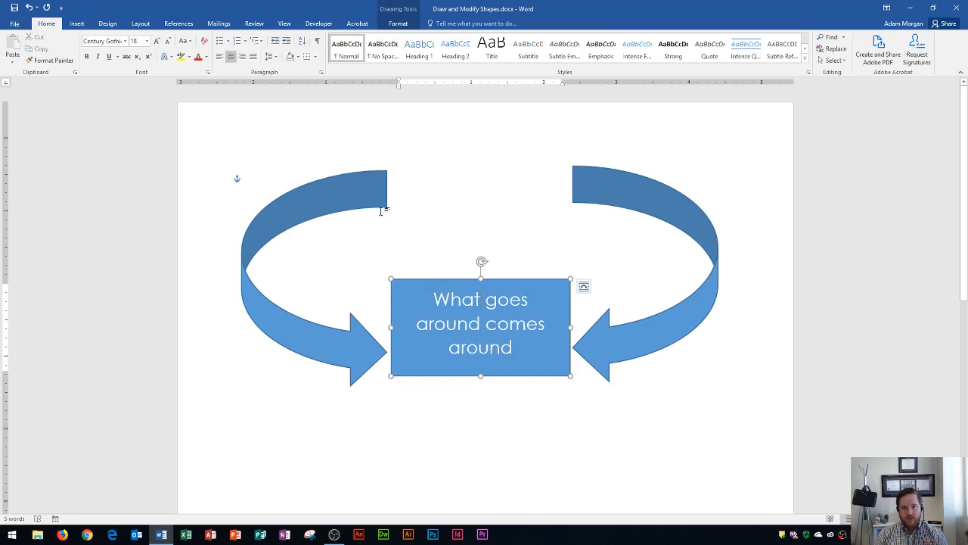
{"action": "mouse_move", "coordinate": [371, 191]}
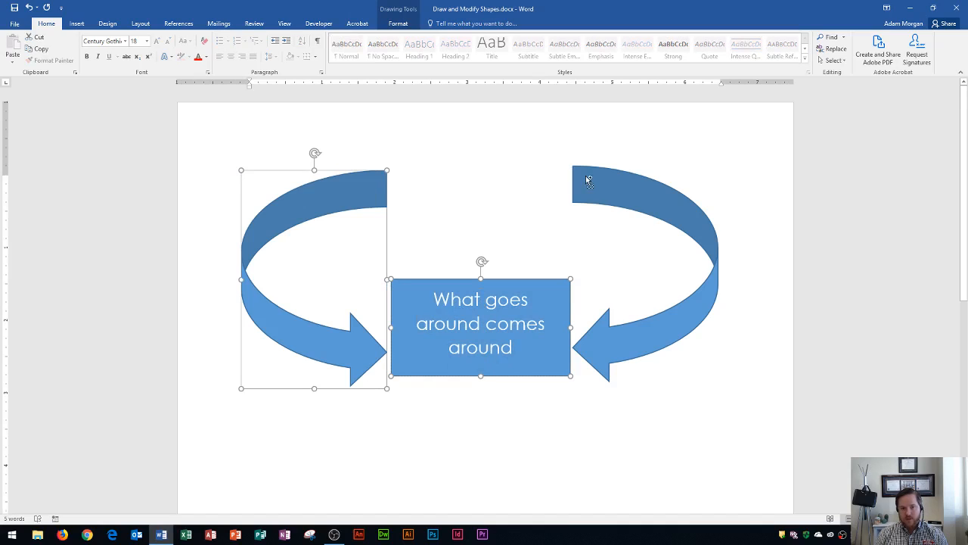
Add the right curved arrow to the selection and group it with the other shapes.
{"action": "left_click", "coordinate": [592, 183]}
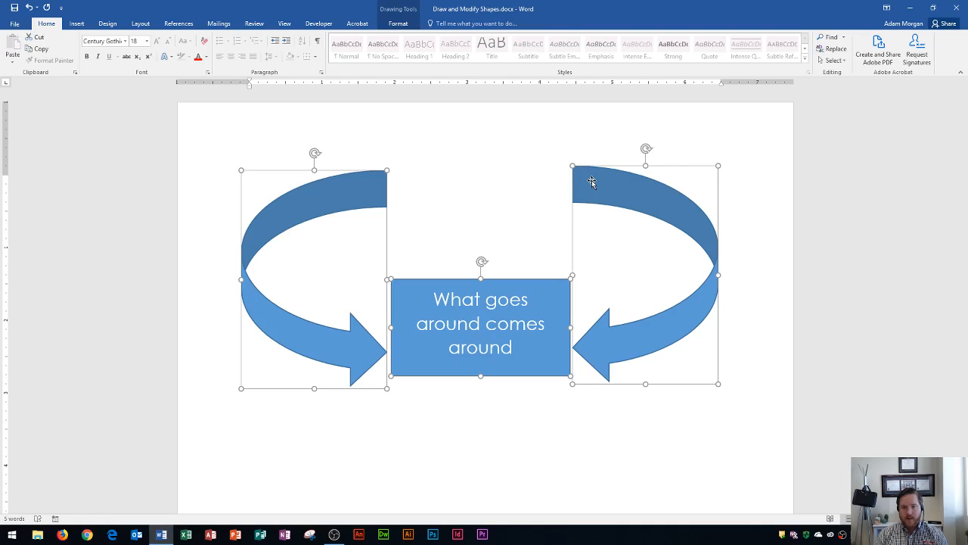
{"action": "right_click", "coordinate": [592, 181]}
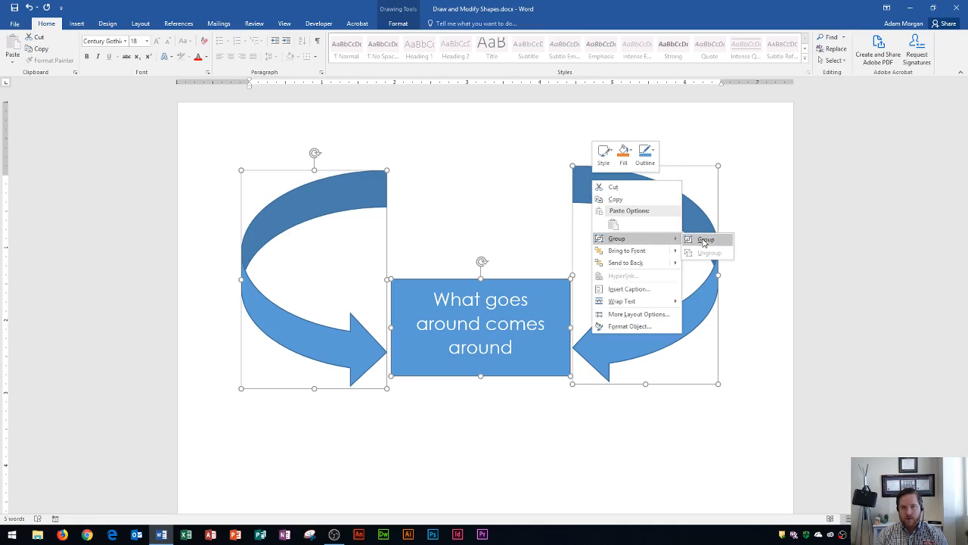
{"action": "left_click", "coordinate": [706, 239]}
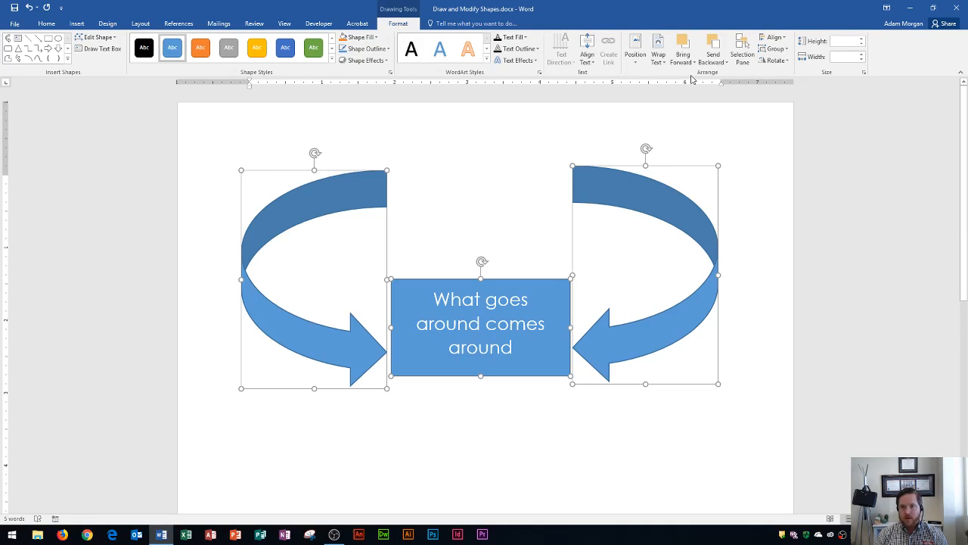
Combine both curved arrows and the rectangle using Group on the Format tab.
{"action": "left_click", "coordinate": [774, 48]}
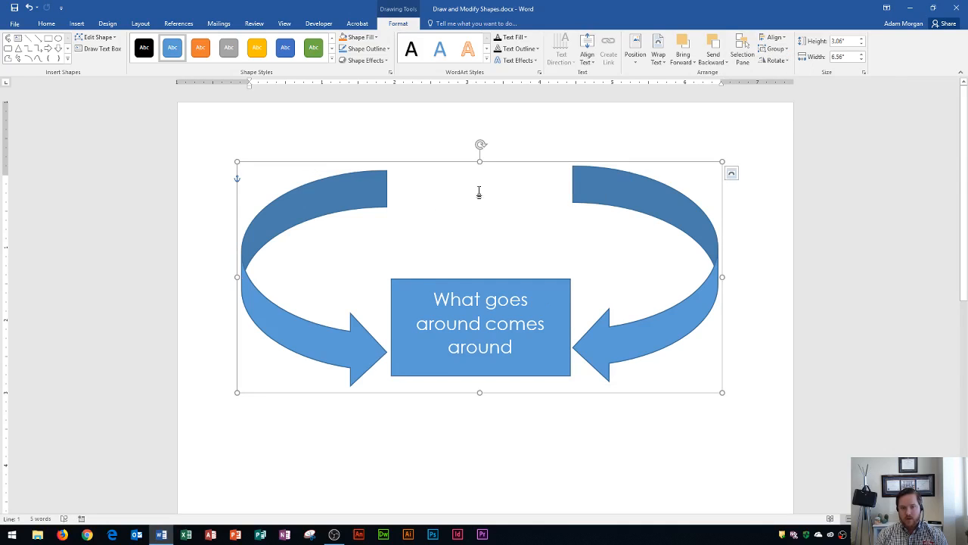
{"action": "mouse_move", "coordinate": [530, 261]}
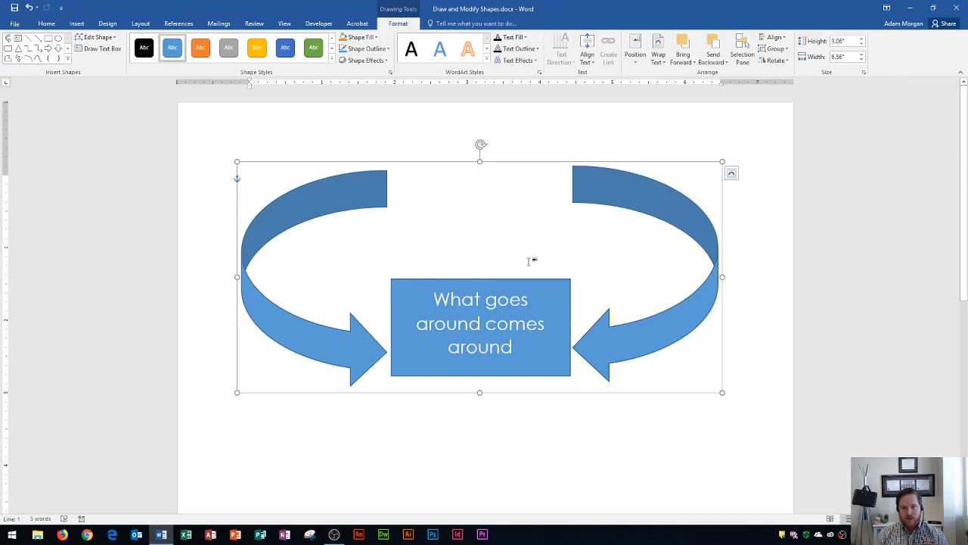
{"action": "mouse_move", "coordinate": [556, 192]}
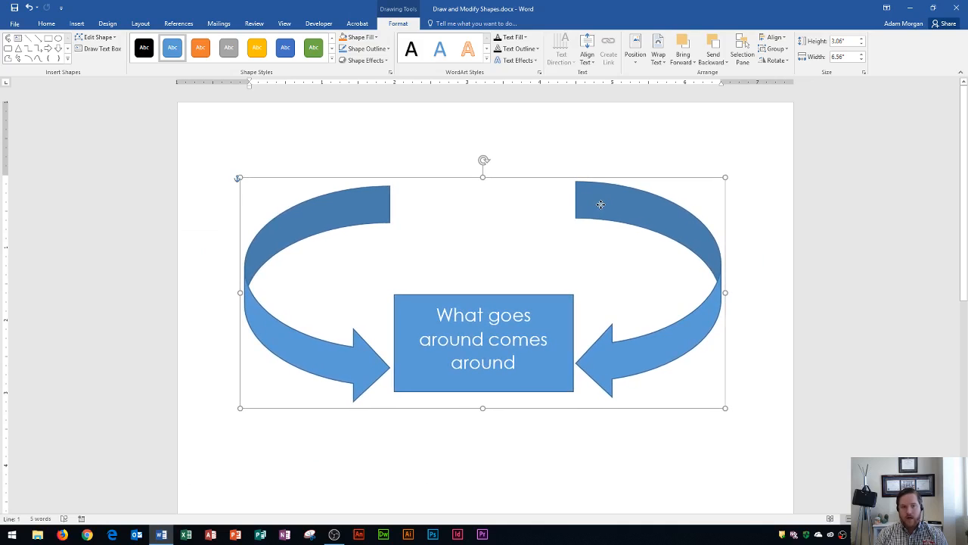
{"action": "mouse_move", "coordinate": [548, 227]}
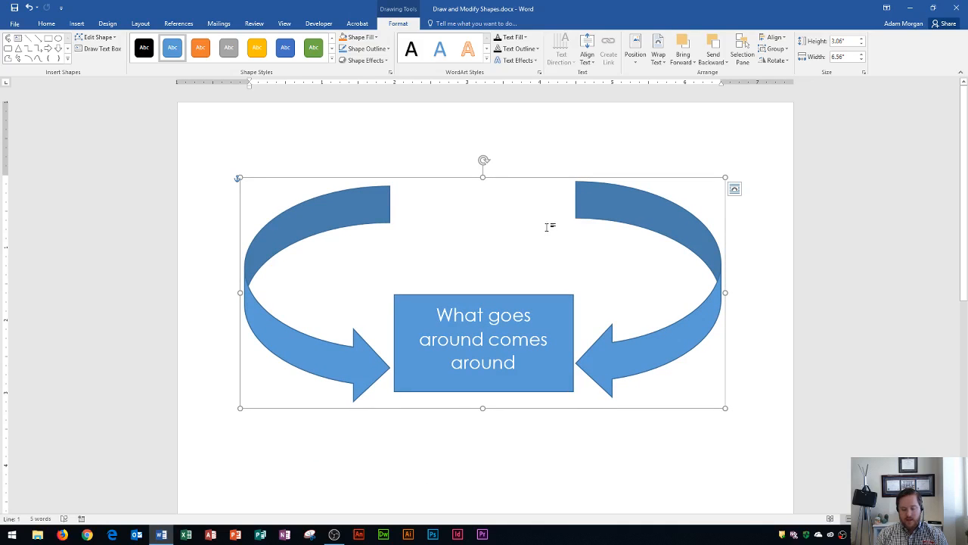
{"action": "mouse_move", "coordinate": [446, 219]}
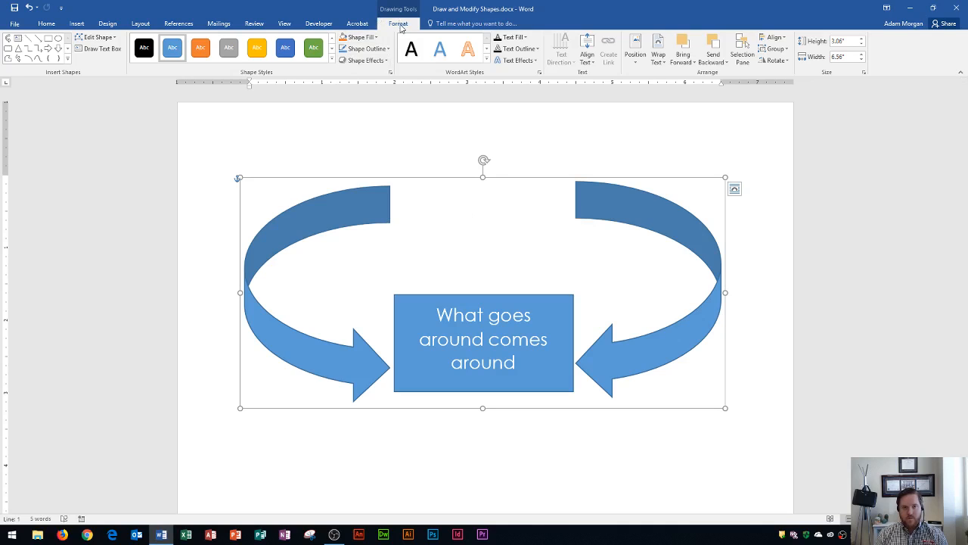
{"action": "mouse_move", "coordinate": [338, 62]}
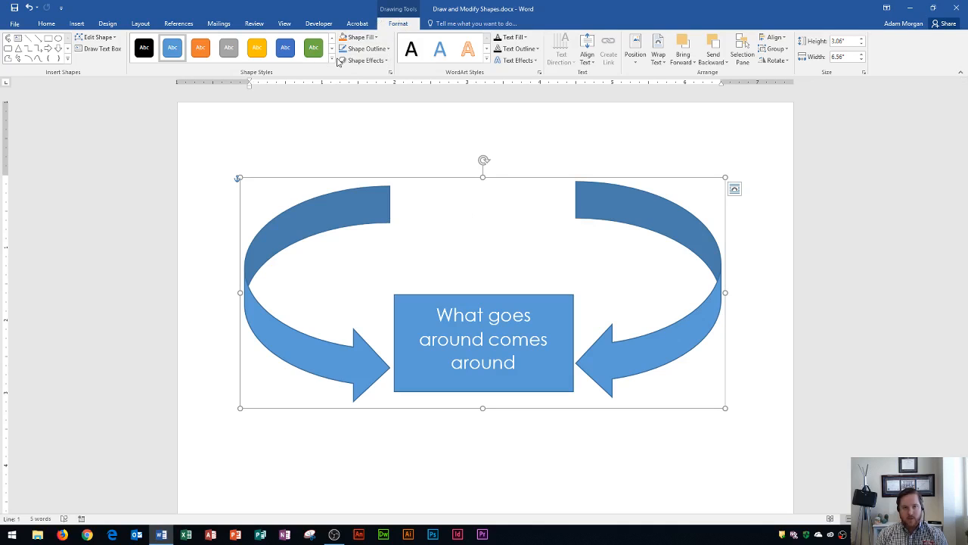
{"action": "mouse_move", "coordinate": [257, 46]}
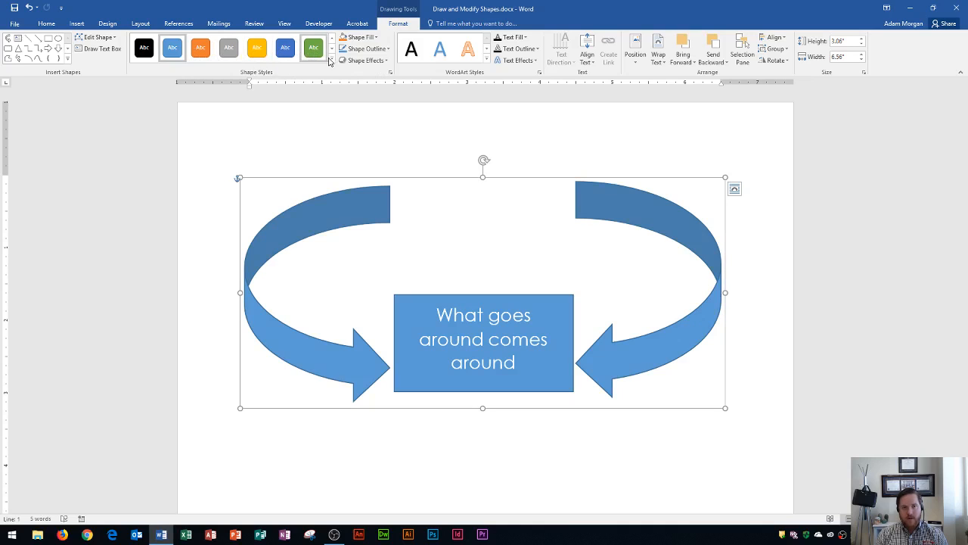
{"action": "mouse_move", "coordinate": [331, 60]}
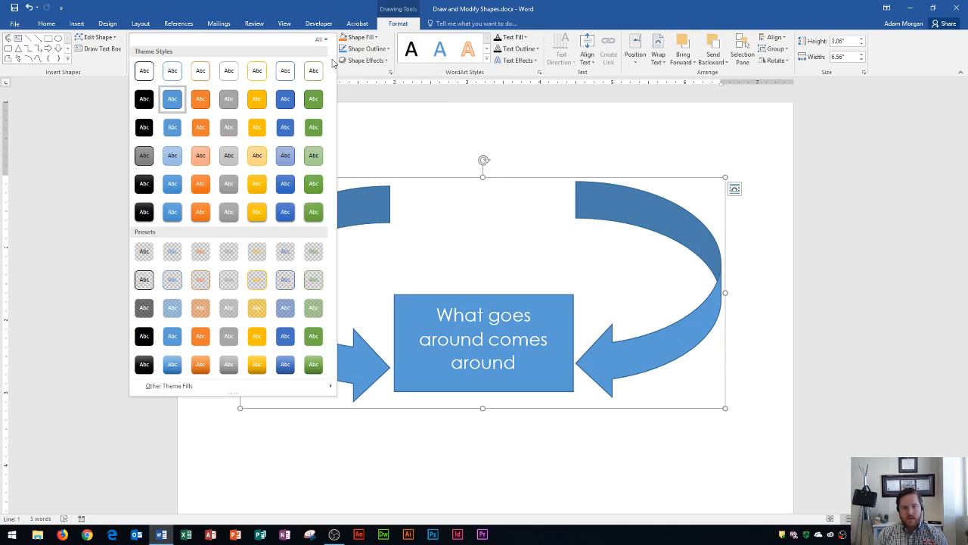
{"action": "mouse_move", "coordinate": [313, 70]}
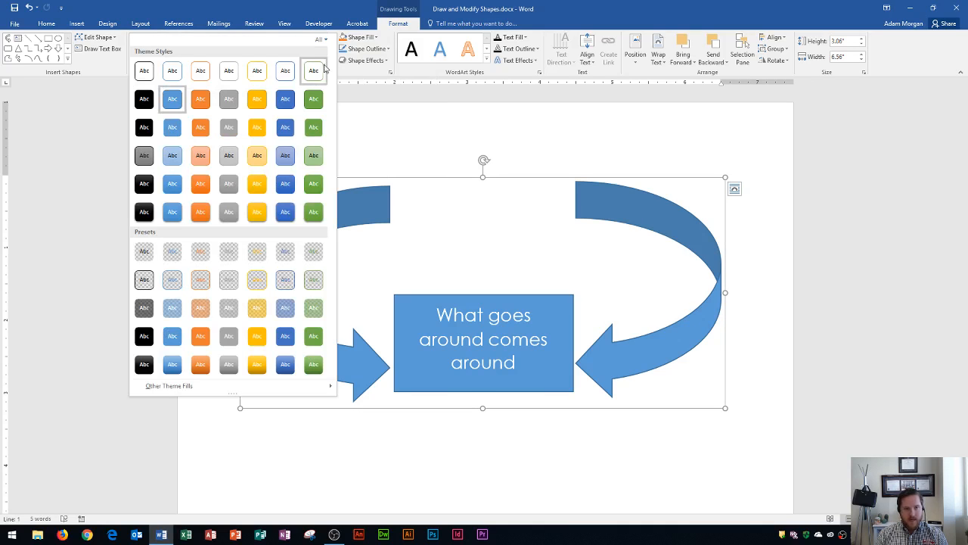
Apply the Subtle Effect - Gold, Accent 4 shape style to the grouped shapes.
{"action": "left_click", "coordinate": [256, 155]}
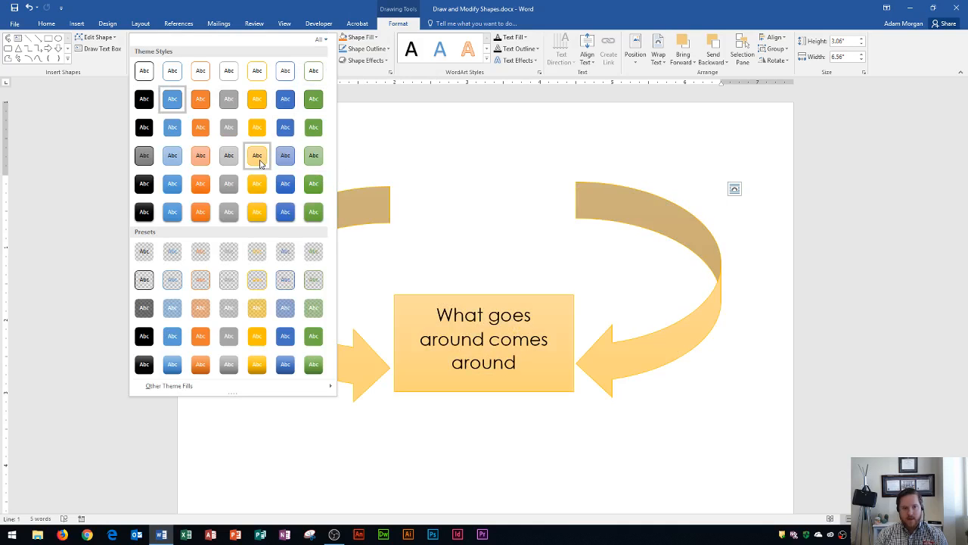
{"action": "mouse_move", "coordinate": [257, 155]}
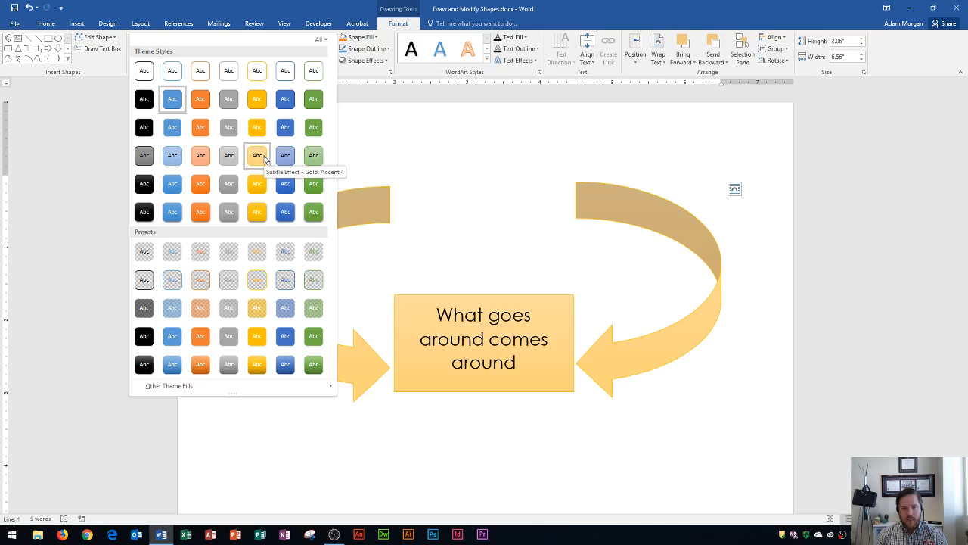
{"action": "left_click", "coordinate": [257, 155]}
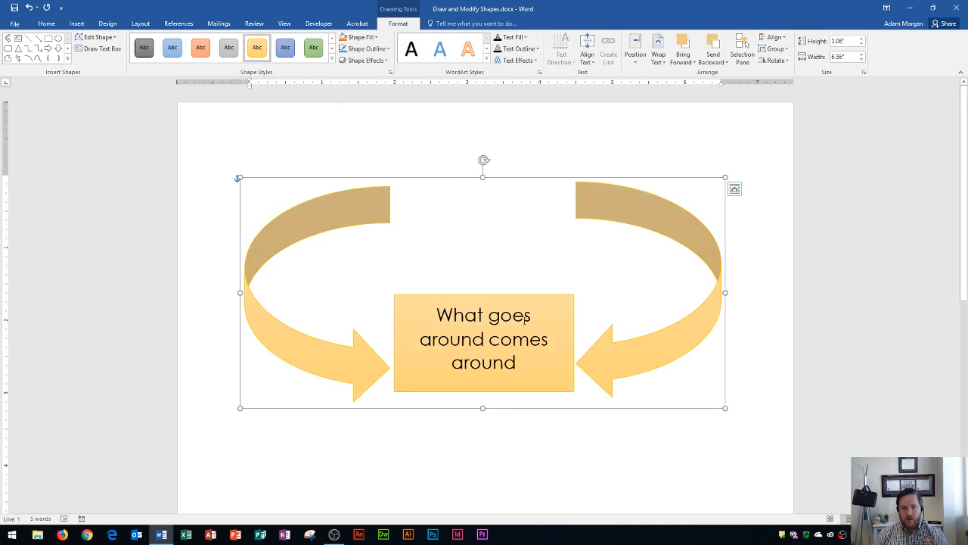
{"action": "mouse_move", "coordinate": [558, 250]}
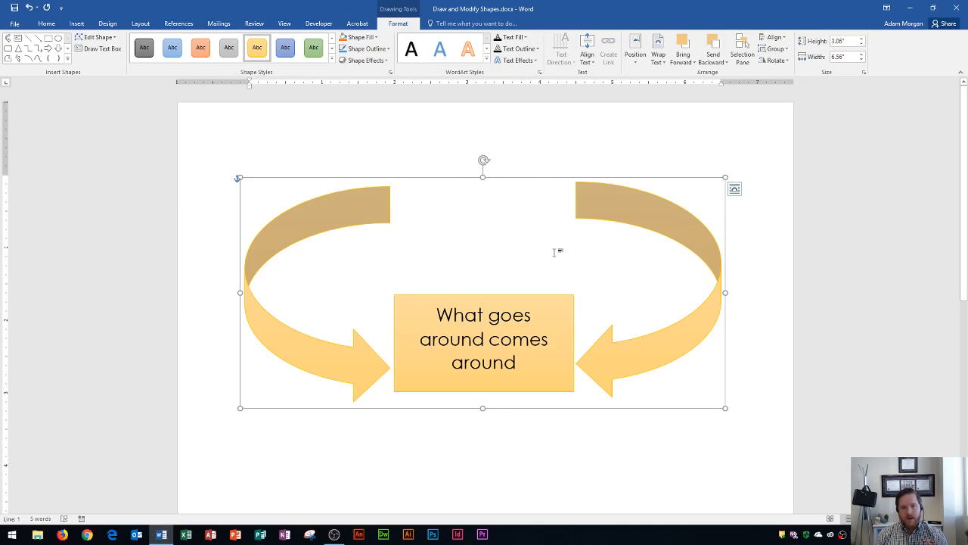
Make 'What goes around comes around' in the rectangle Dark Blue.
{"action": "left_click", "coordinate": [483, 340]}
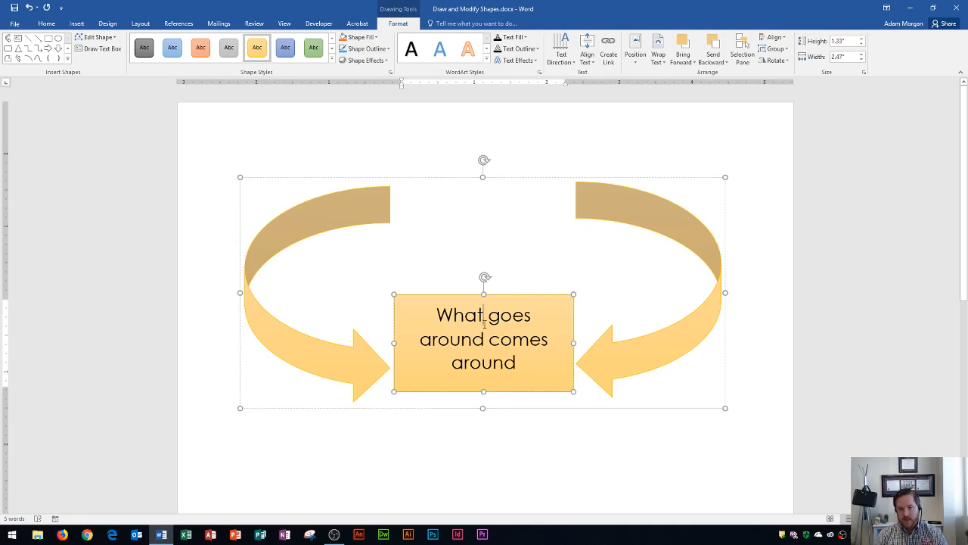
{"action": "triple_click", "coordinate": [483, 338]}
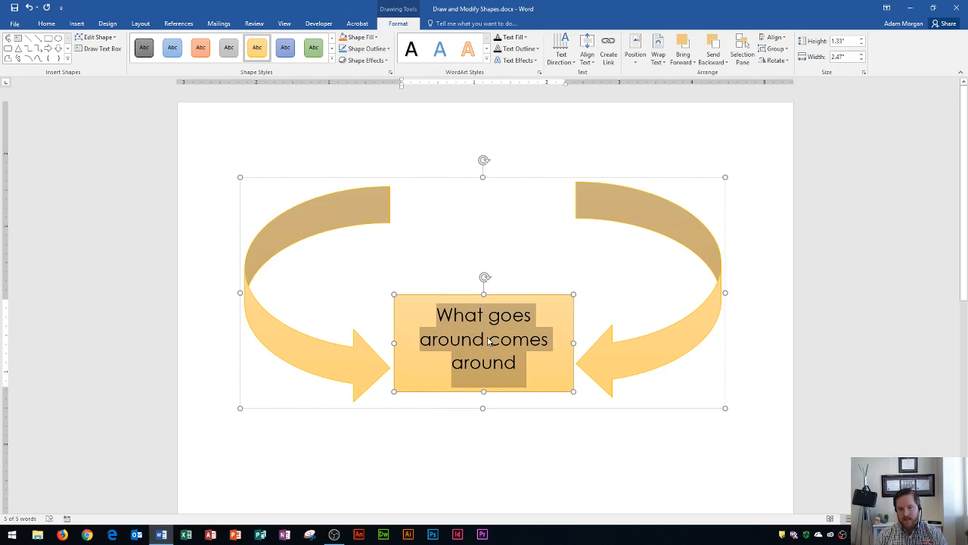
{"action": "left_click", "coordinate": [47, 24]}
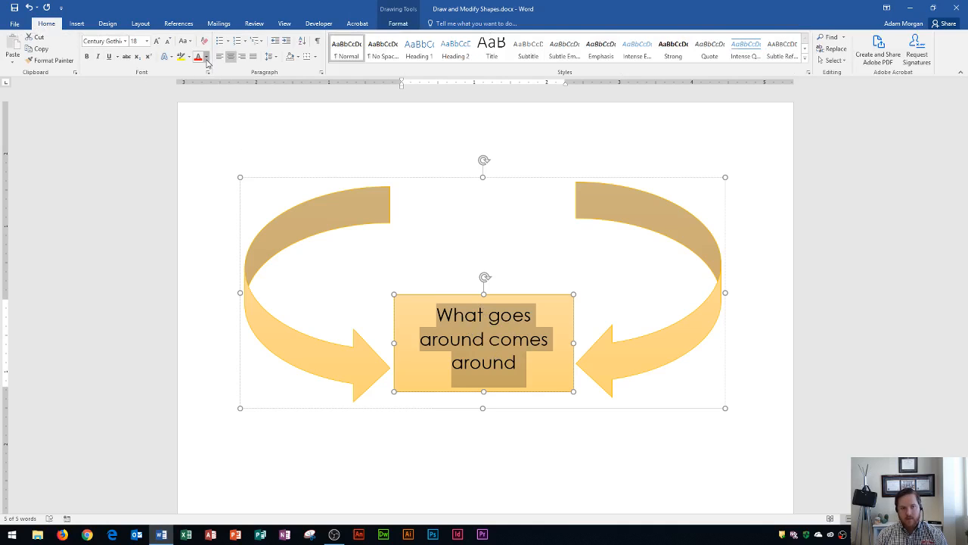
{"action": "left_click", "coordinate": [207, 59]}
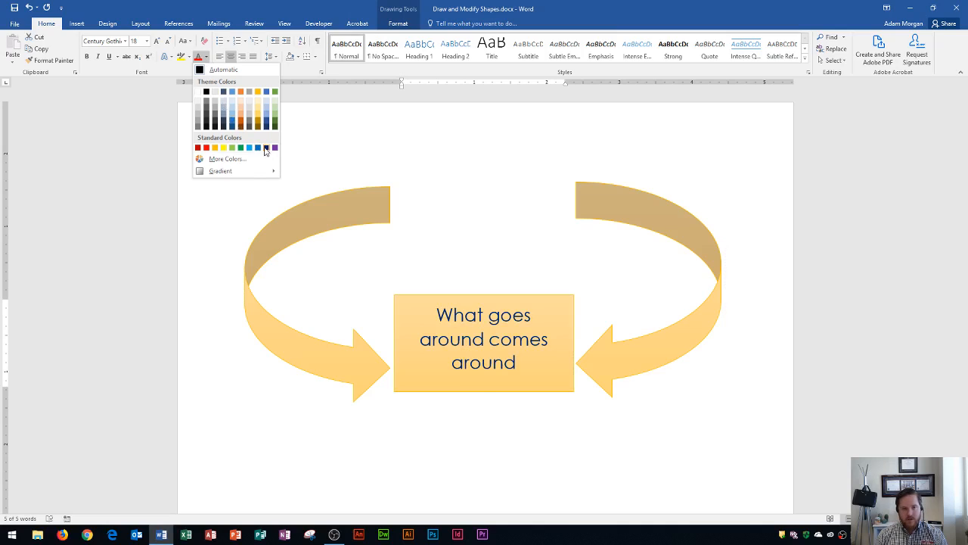
{"action": "left_click", "coordinate": [265, 147]}
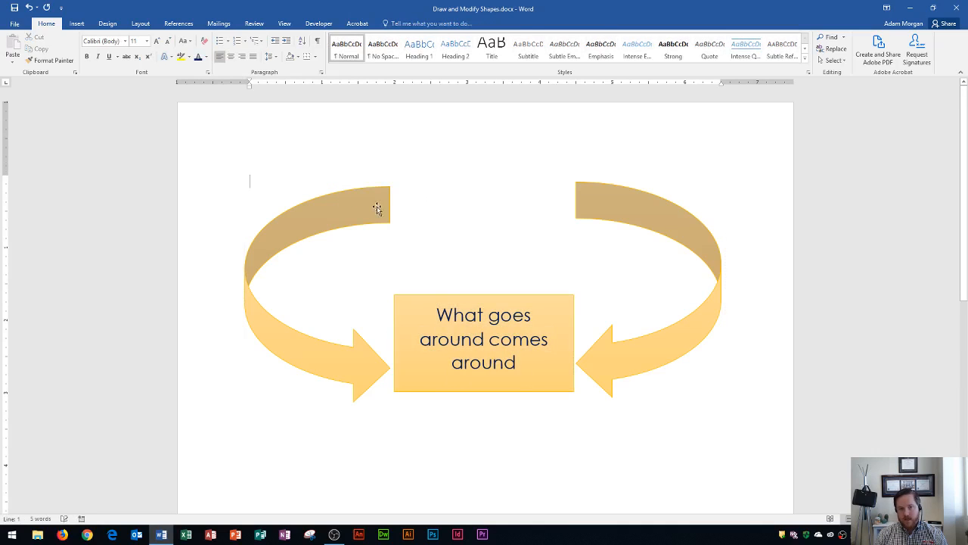
Ungroup the arrows and rectangle, then clear the selection.
{"action": "left_click", "coordinate": [377, 202]}
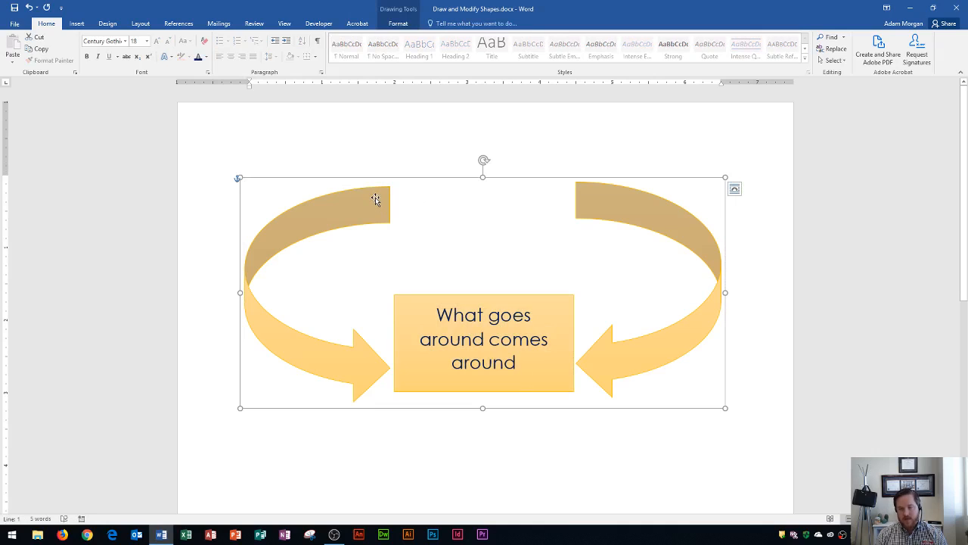
{"action": "right_click", "coordinate": [375, 199]}
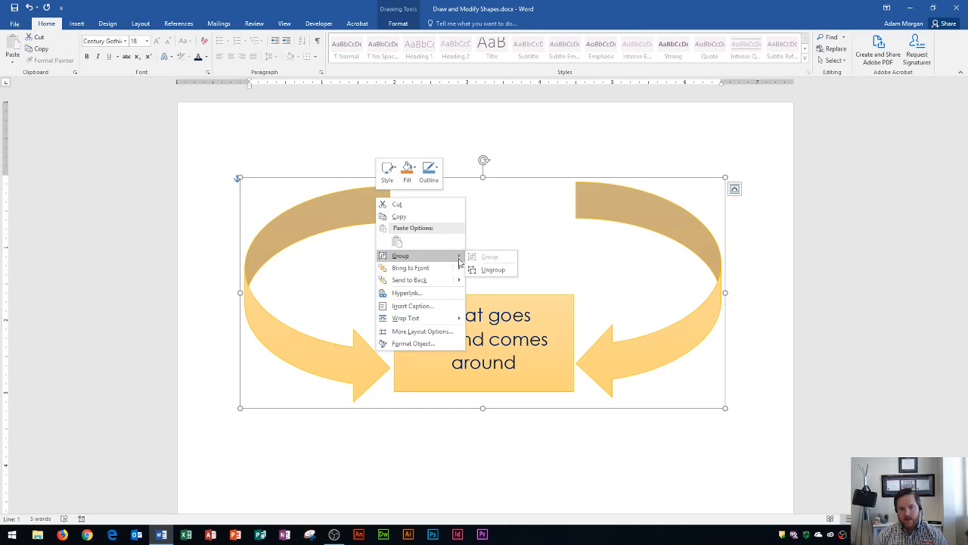
{"action": "left_click", "coordinate": [493, 269]}
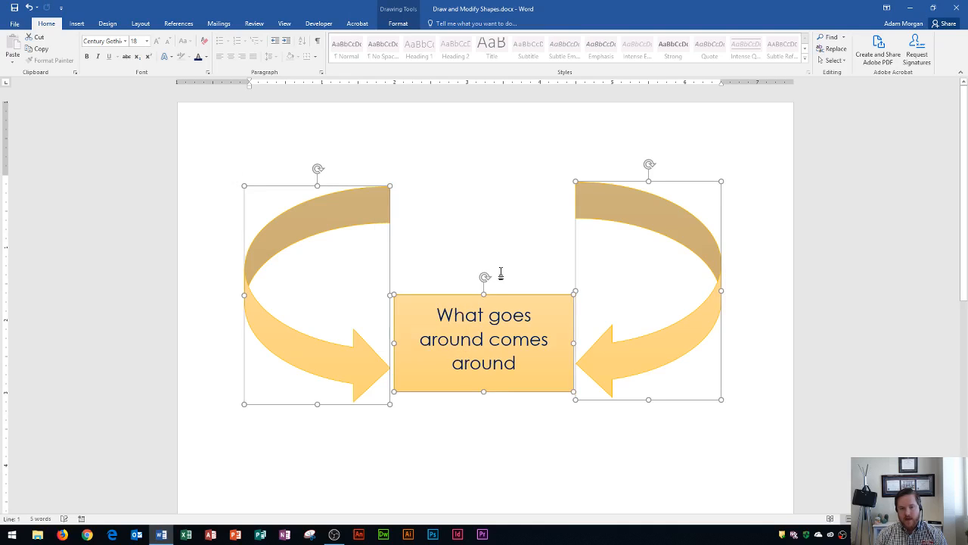
{"action": "mouse_move", "coordinate": [490, 253]}
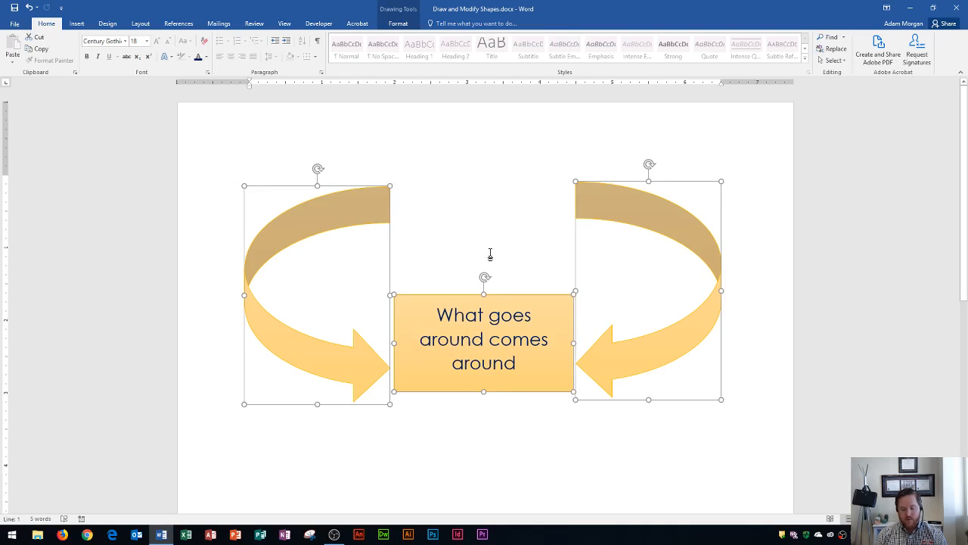
{"action": "left_click", "coordinate": [485, 454]}
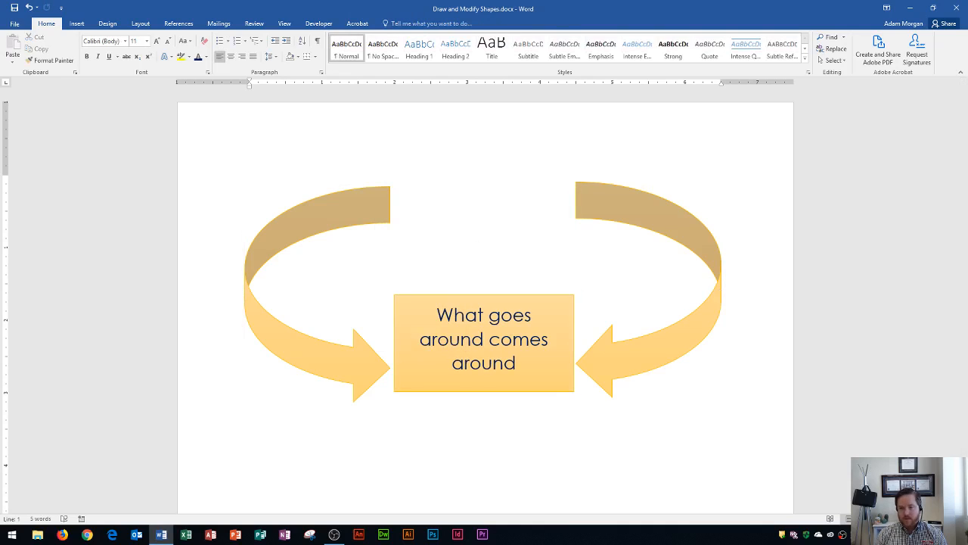